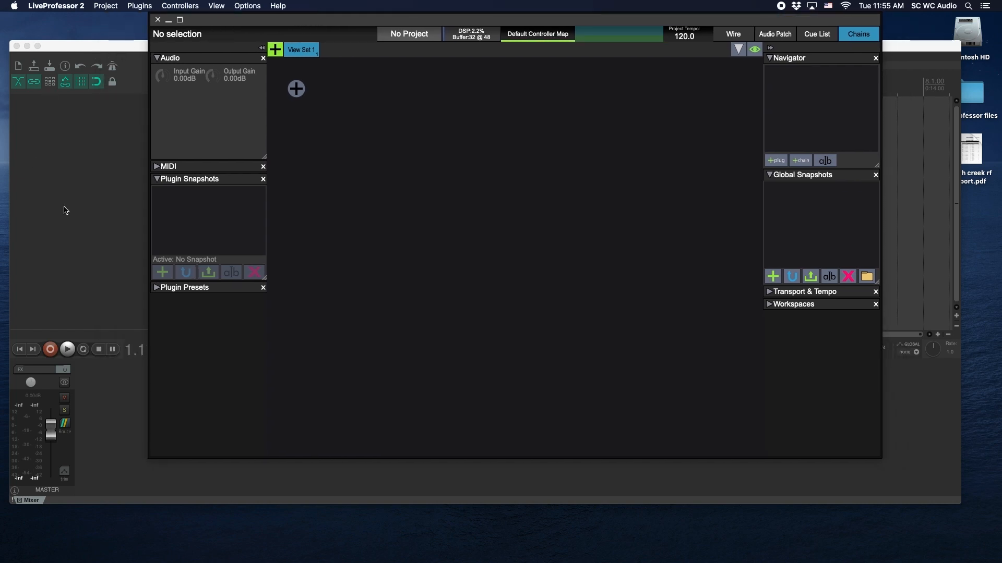
mouse_move(301, 22)
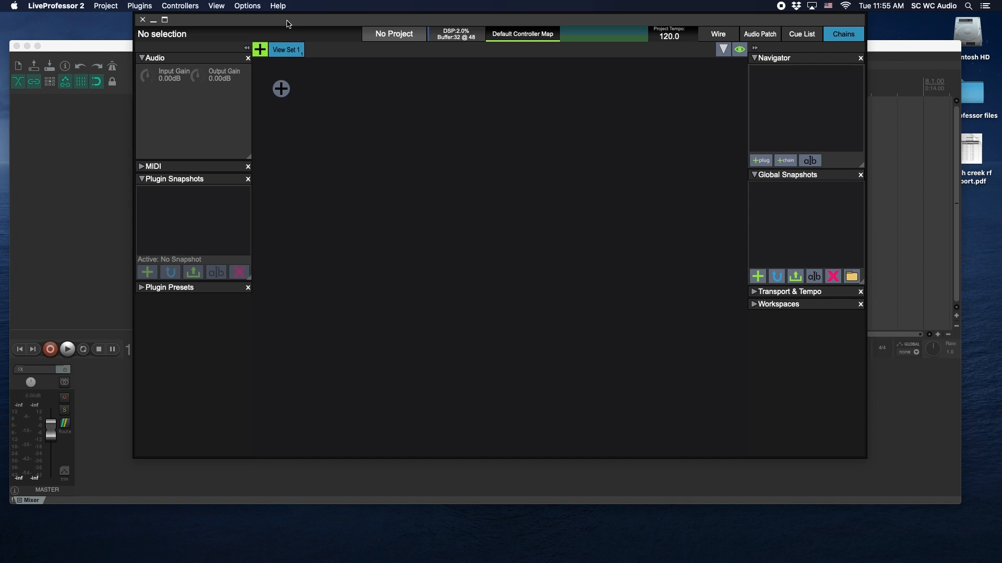
mouse_move(278, 21)
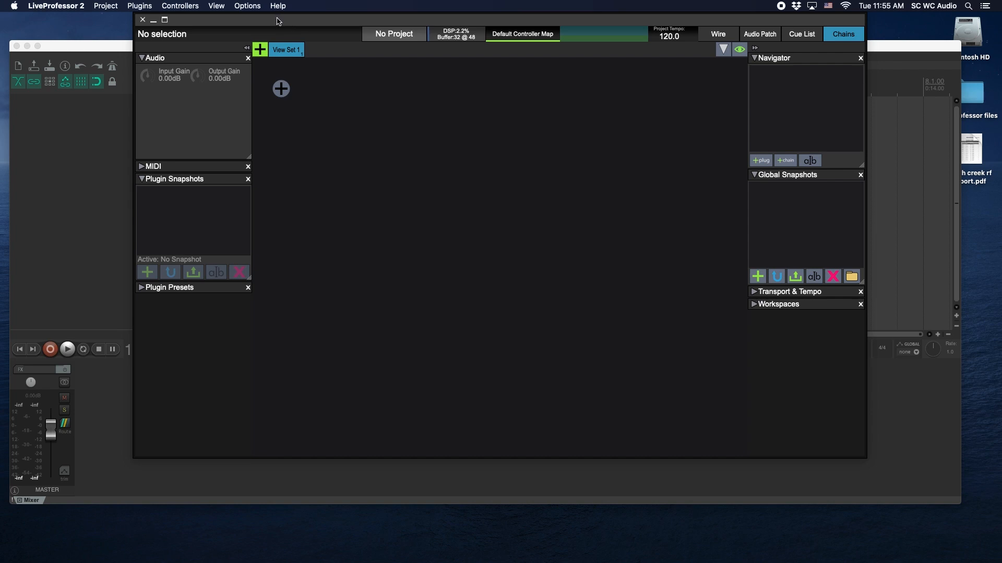
mouse_move(77, 46)
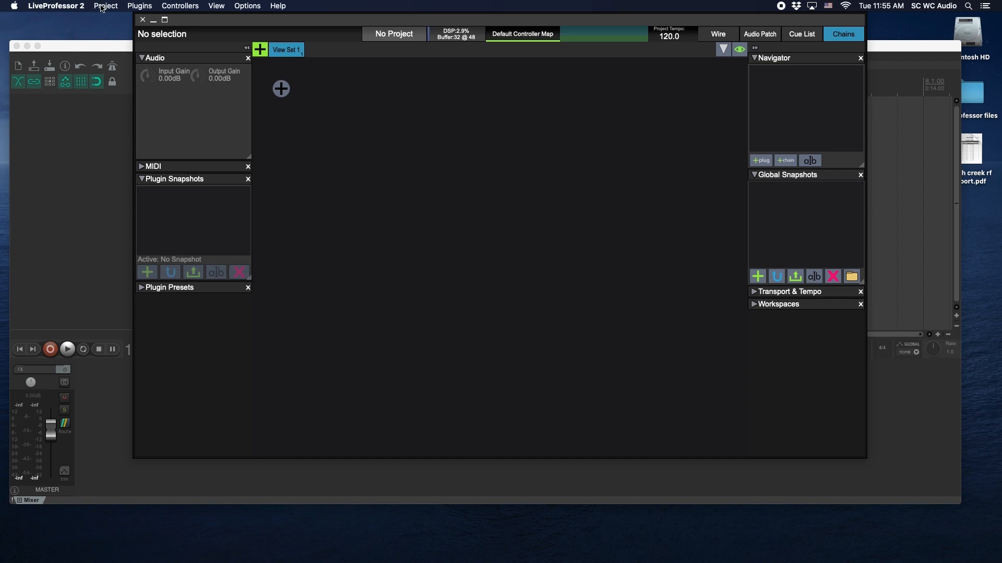
Step: Begin a new LiveProfessor project with the SC WC 2020 template selected
left_click(106, 6)
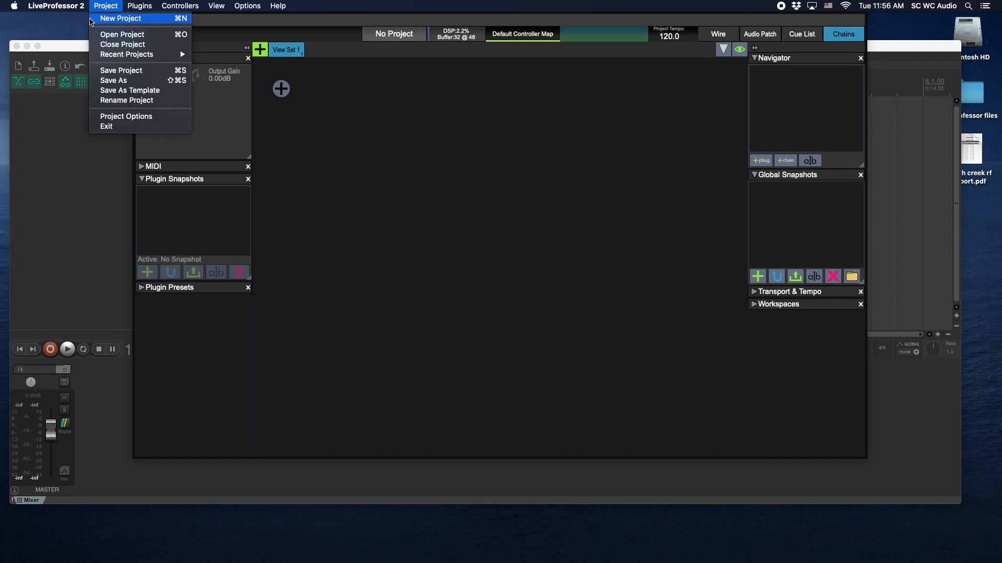
left_click(120, 18)
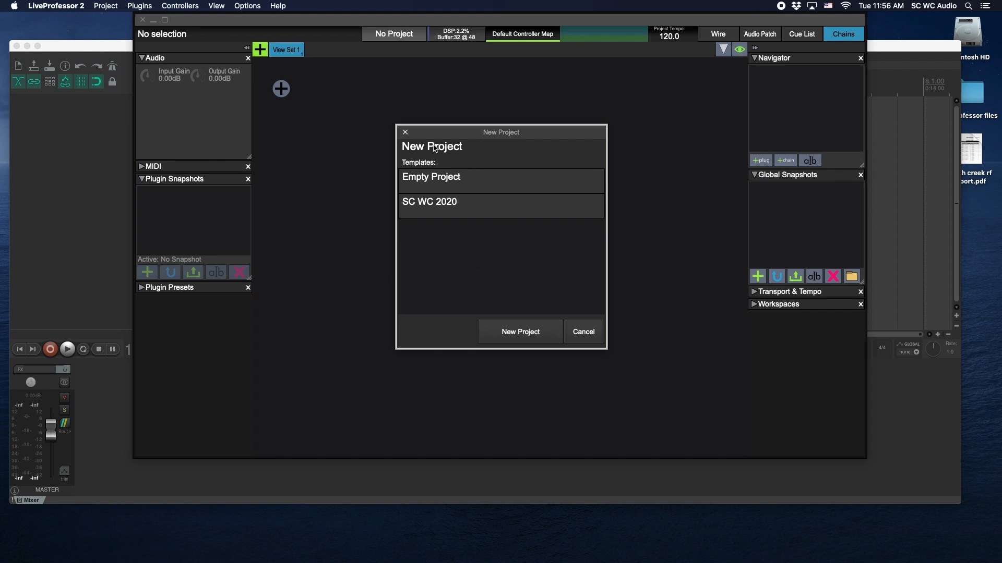
mouse_move(426, 175)
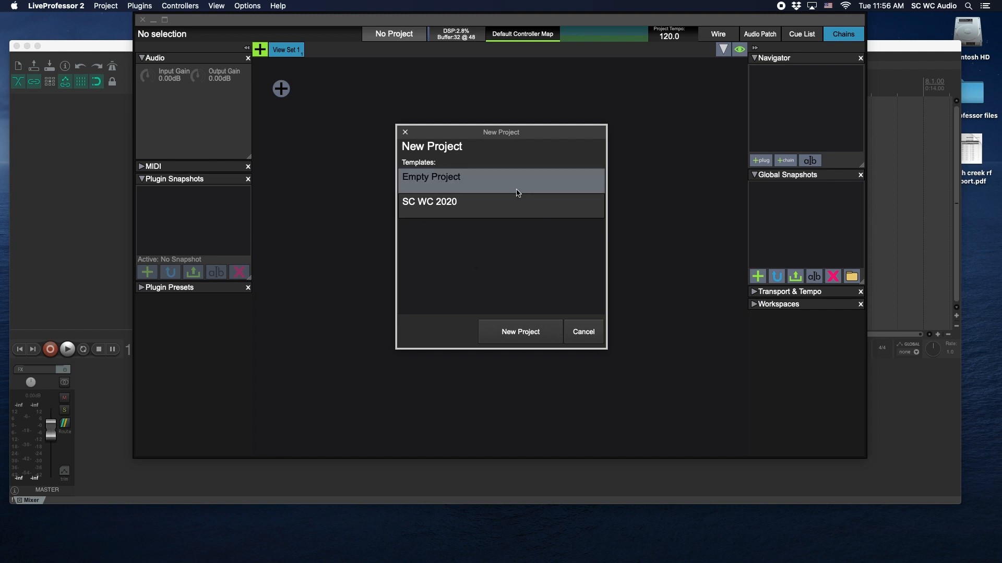
left_click(429, 202)
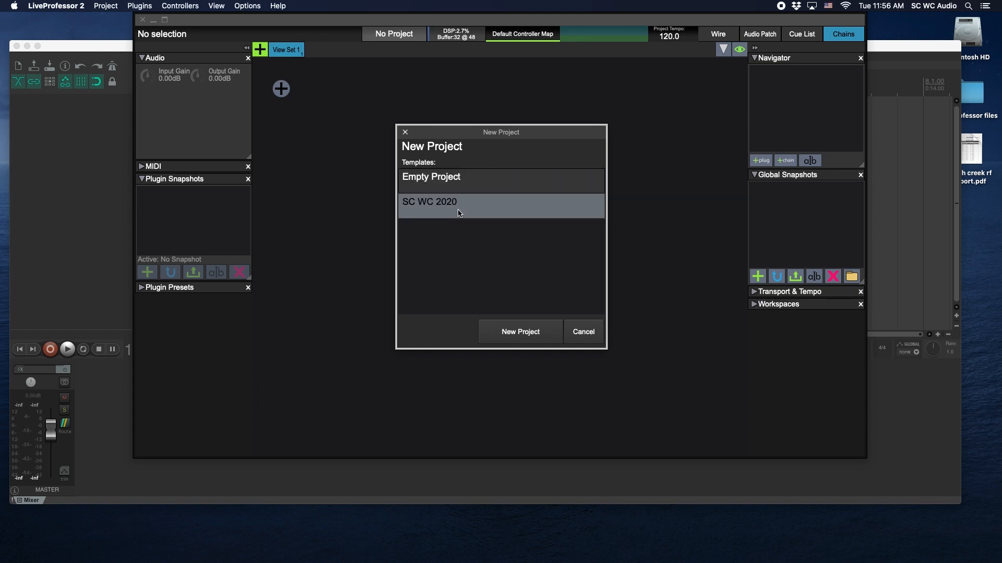
mouse_move(421, 213)
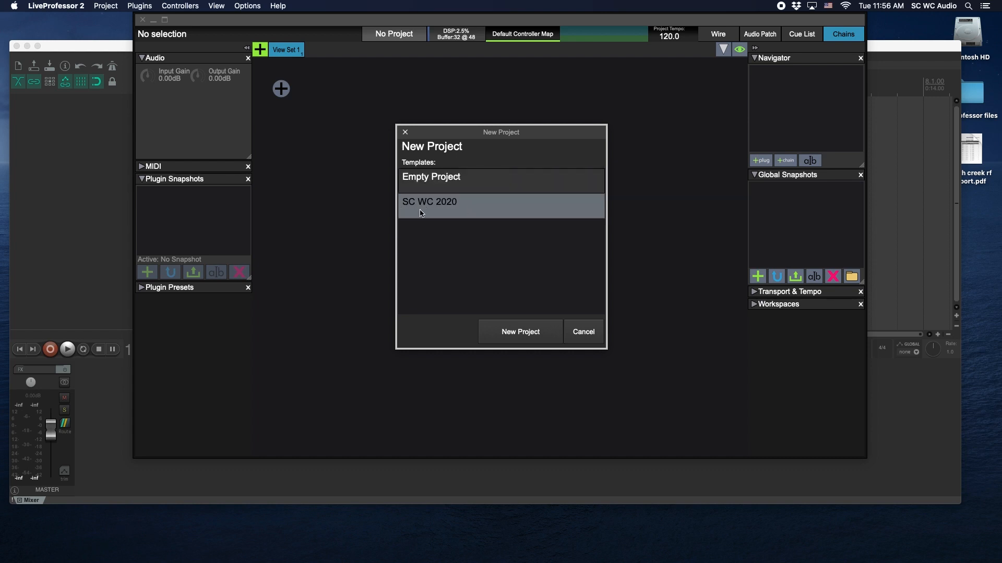
mouse_move(409, 218)
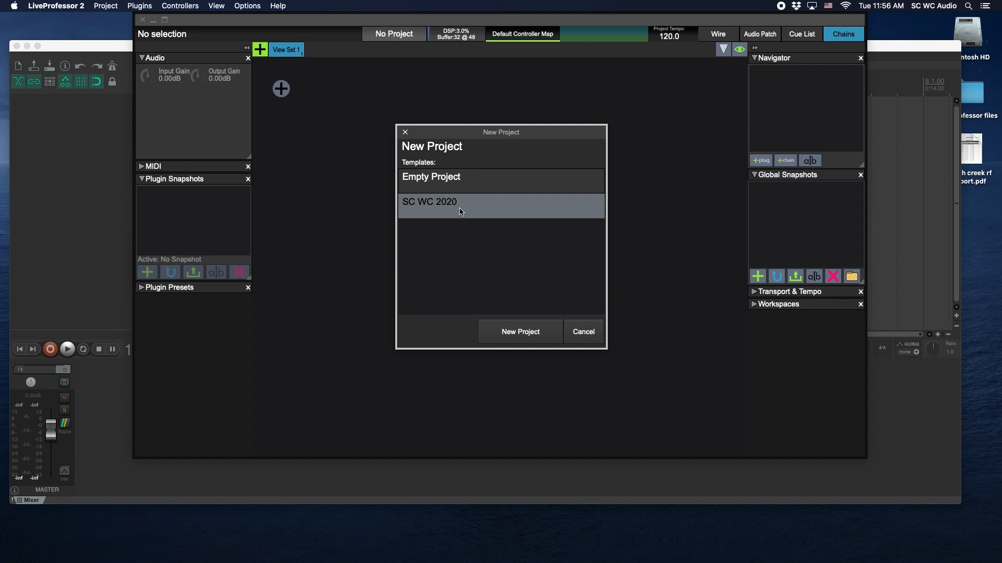
mouse_move(454, 217)
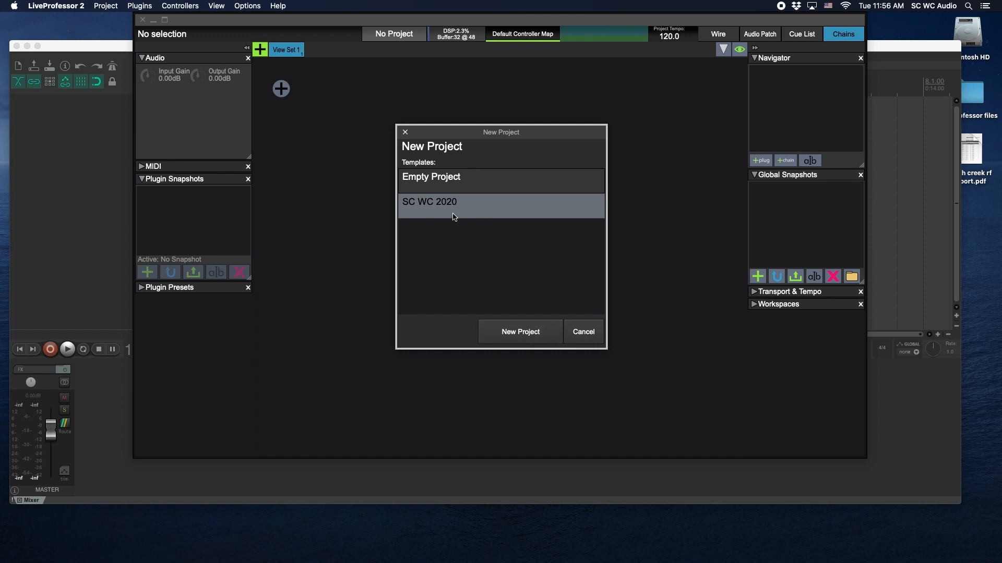
Step: Create the project from the template and look over the vx 1 FreqAnalyst and vx 3 / vx 4 routing
left_click(520, 331)
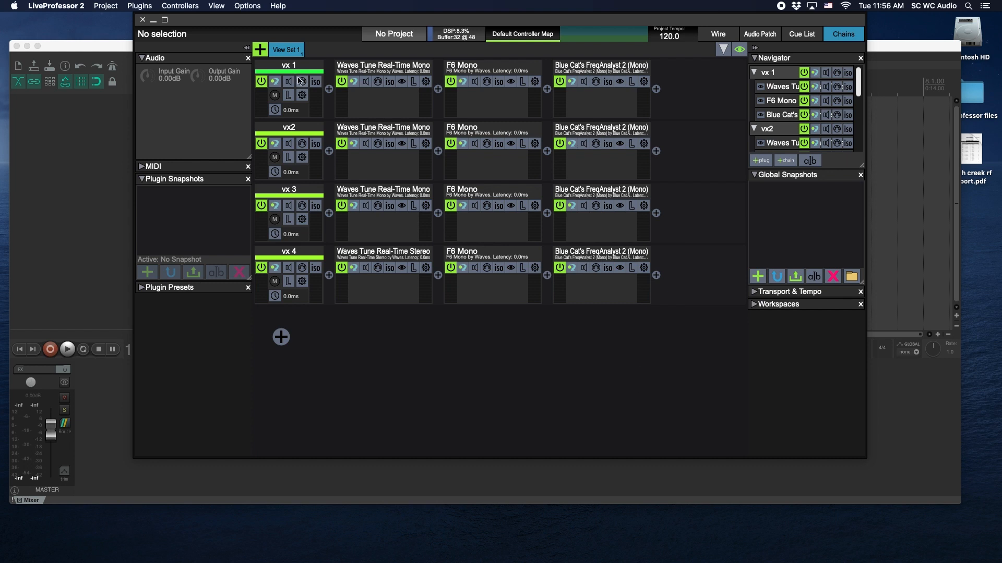
mouse_move(398, 93)
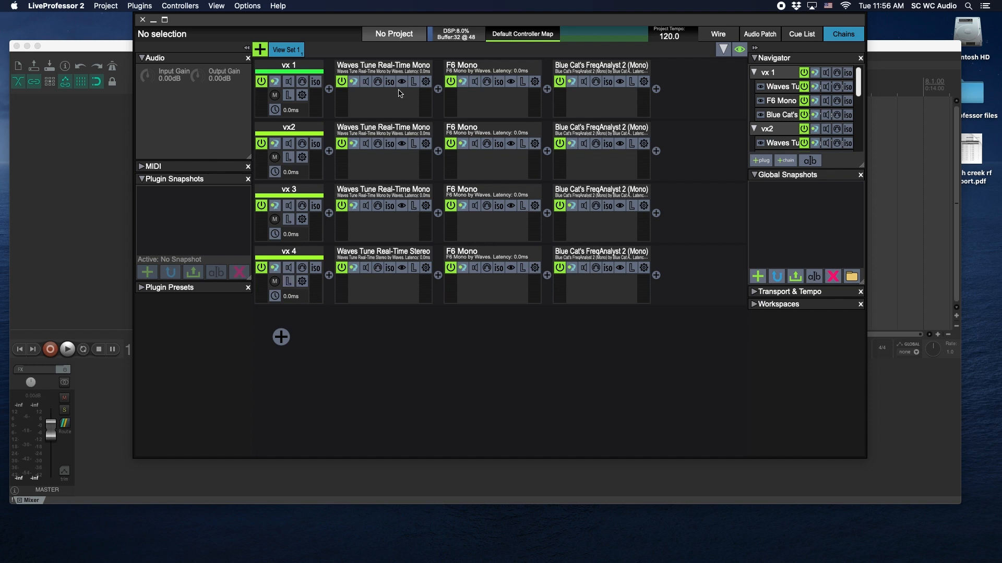
mouse_move(399, 59)
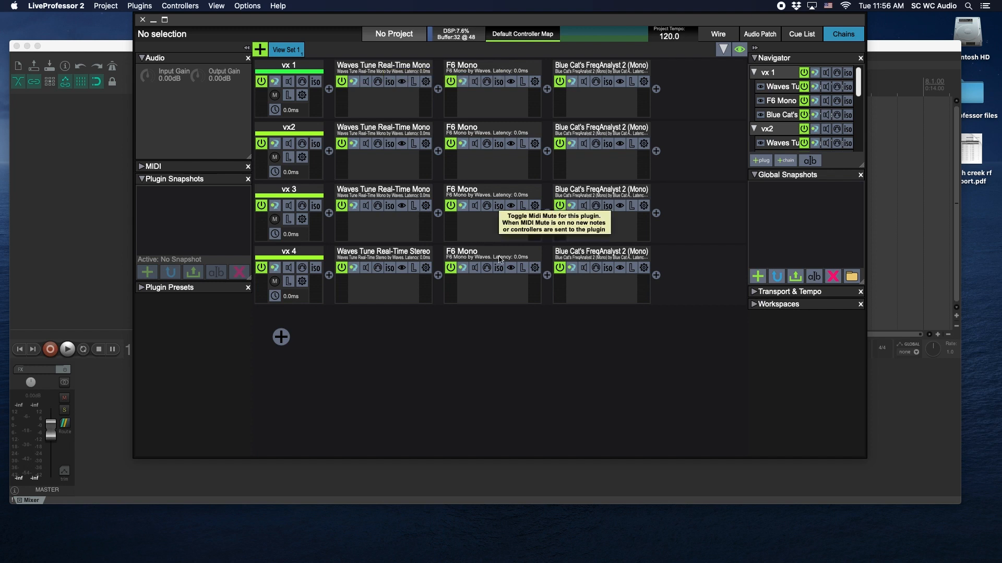
mouse_move(618, 81)
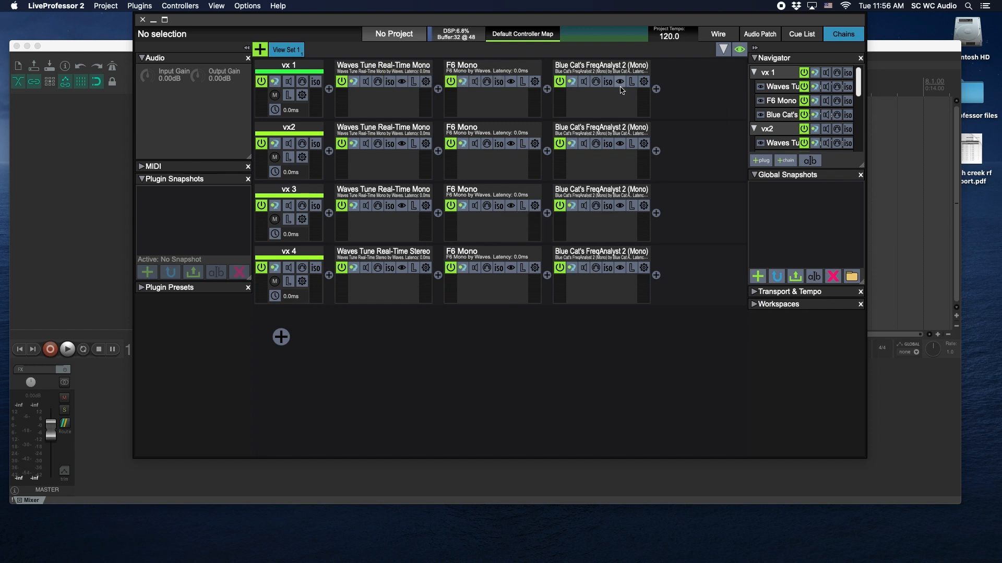
left_click(618, 81)
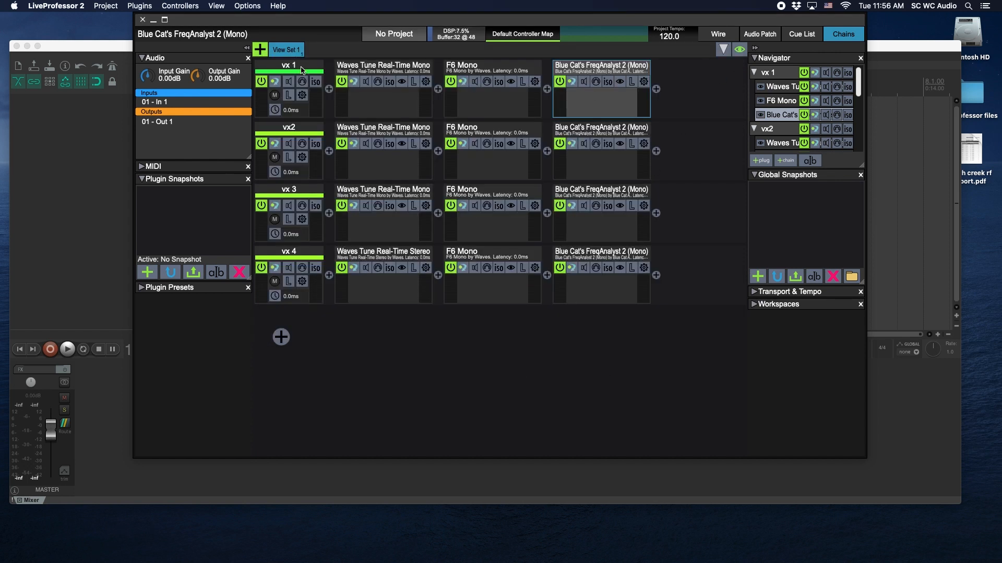
left_click(289, 127)
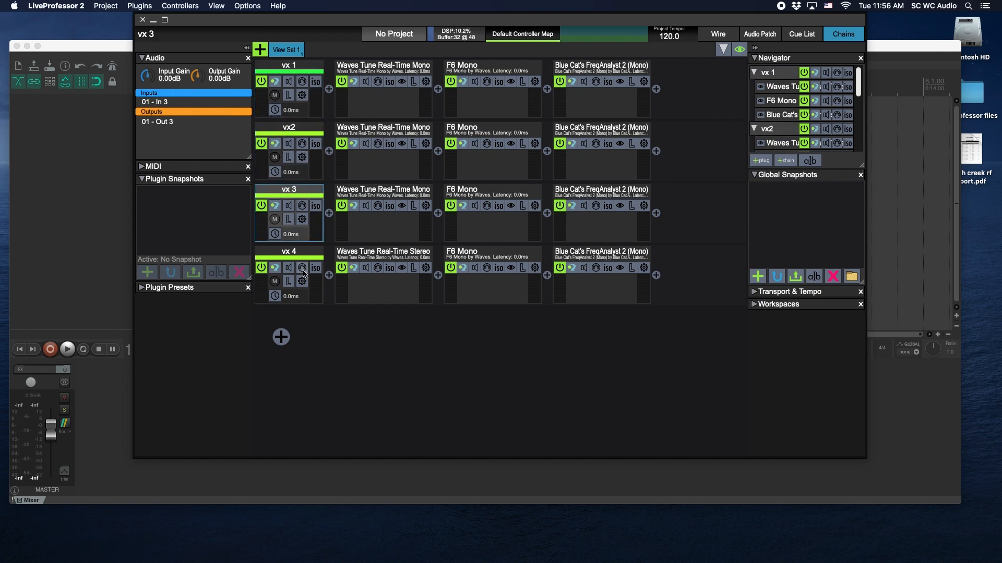
left_click(289, 250)
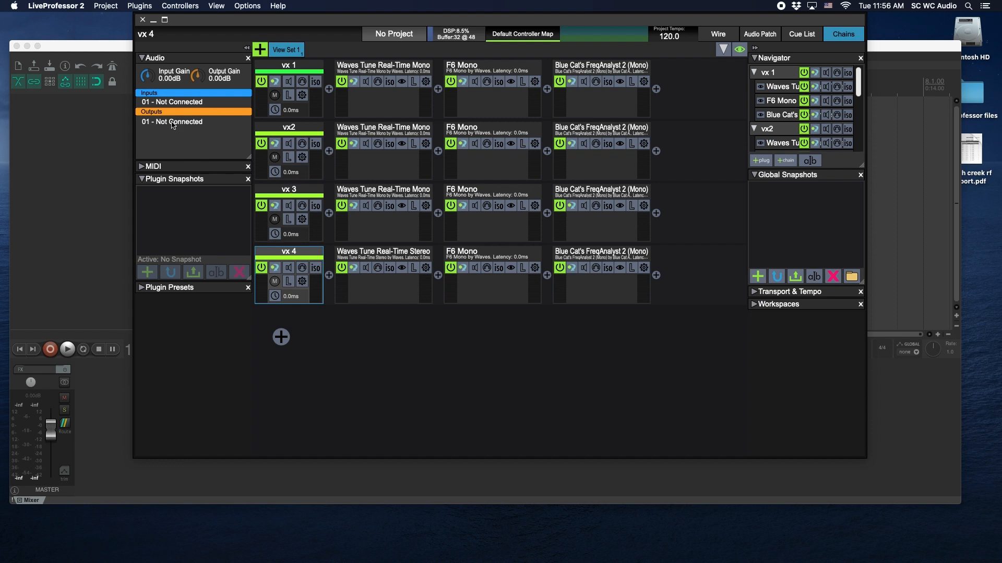
Step: Route chain vx 4 to input 4 and output 4, then check vx 1's routing
left_click(172, 101)
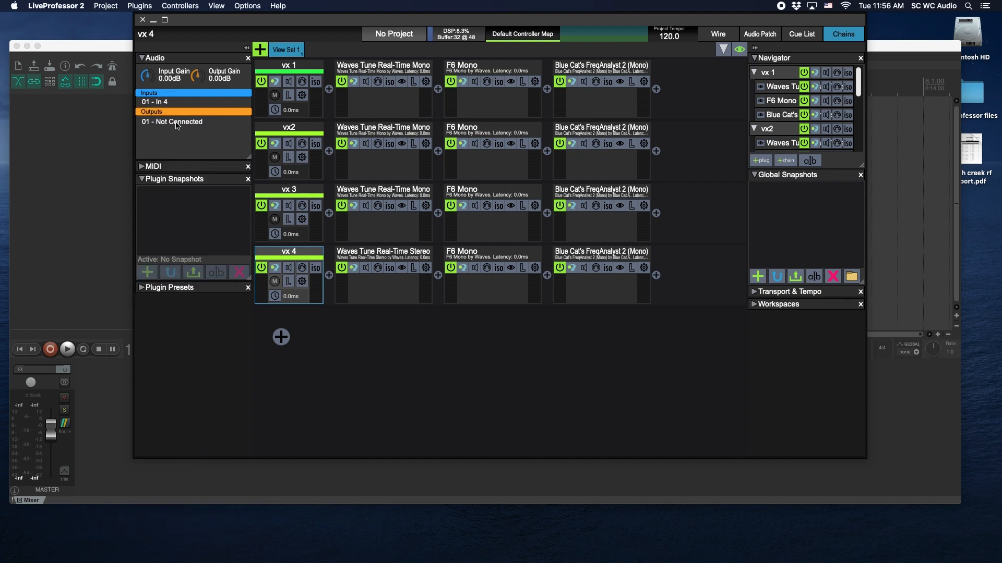
left_click(172, 121)
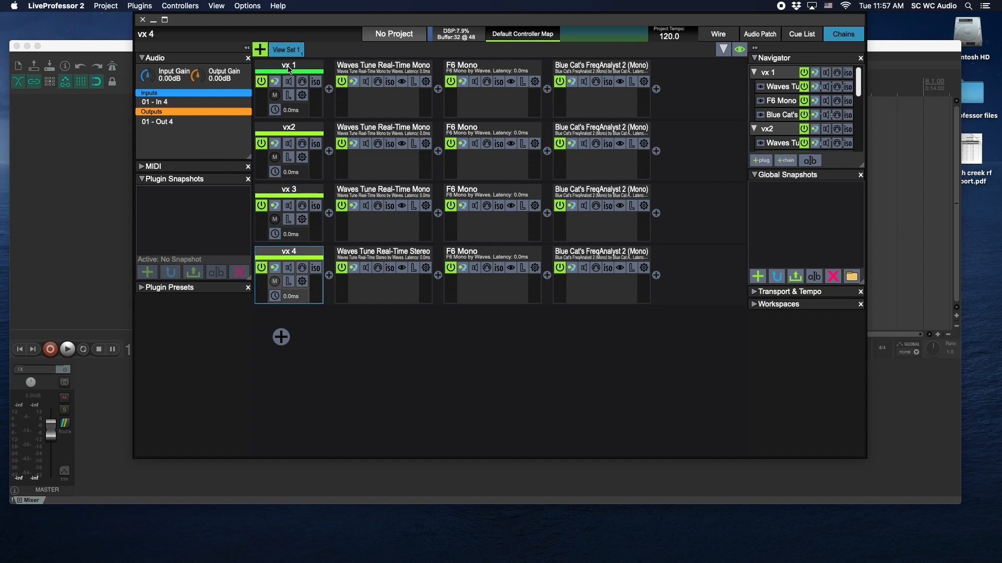
left_click(288, 65)
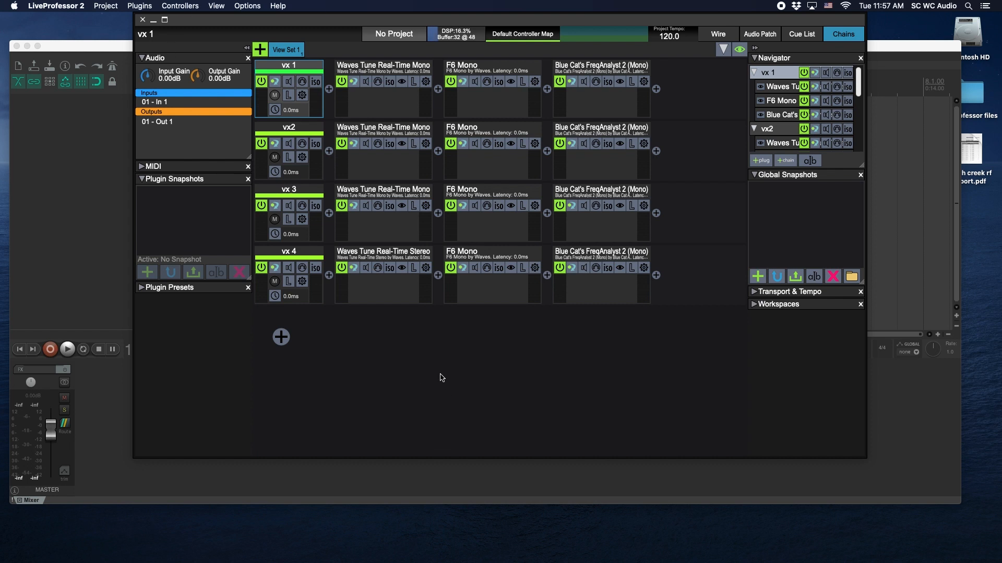
mouse_move(437, 331)
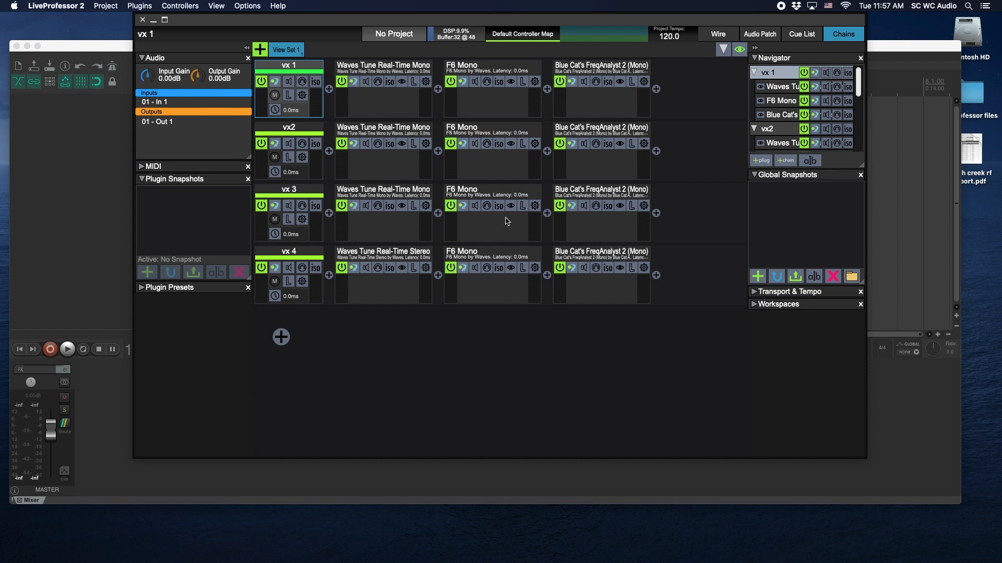
Step: Save the project as 'test' in the Live professor files folder, replacing the existing test.rack2
left_click(106, 7)
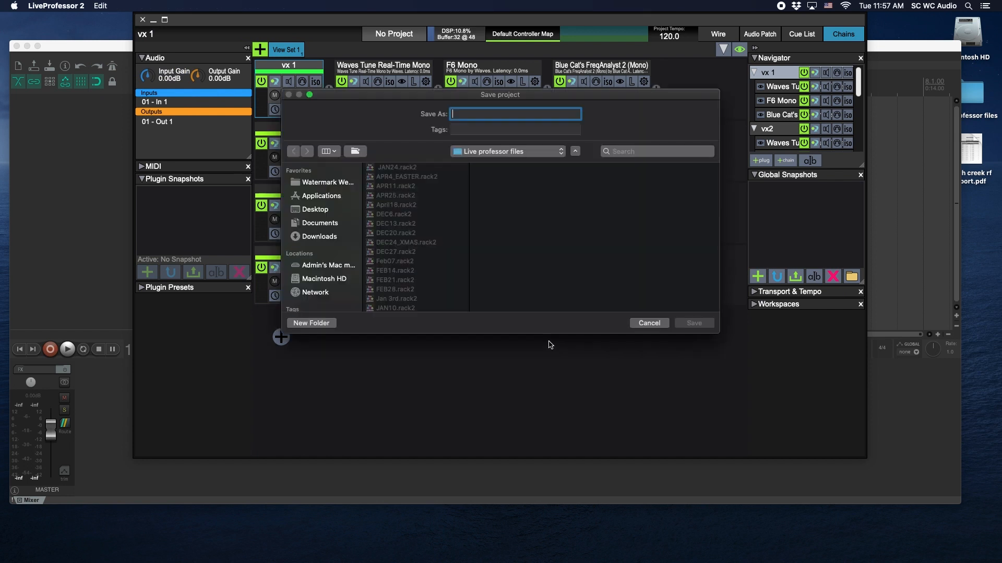
left_click(508, 151)
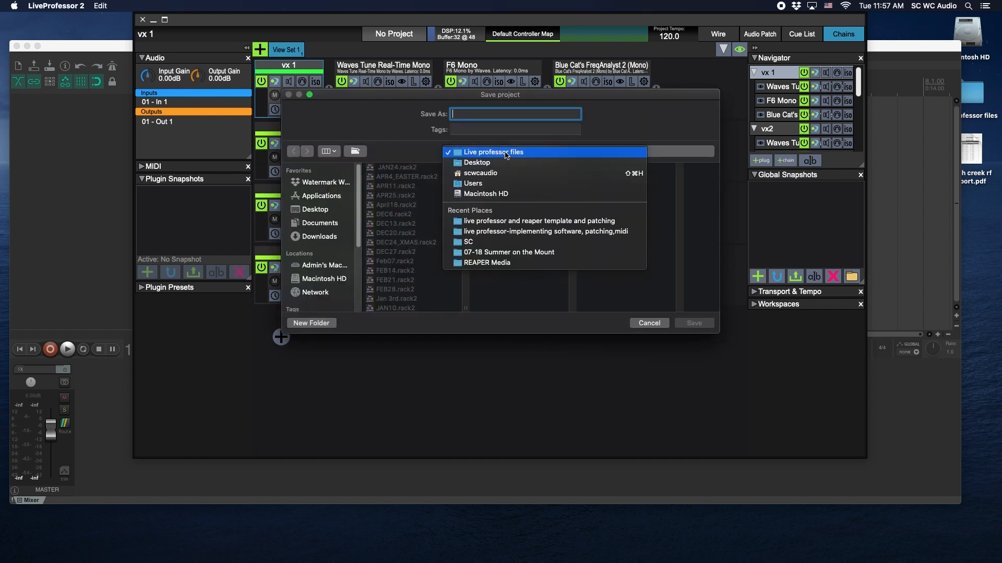
left_click(492, 152)
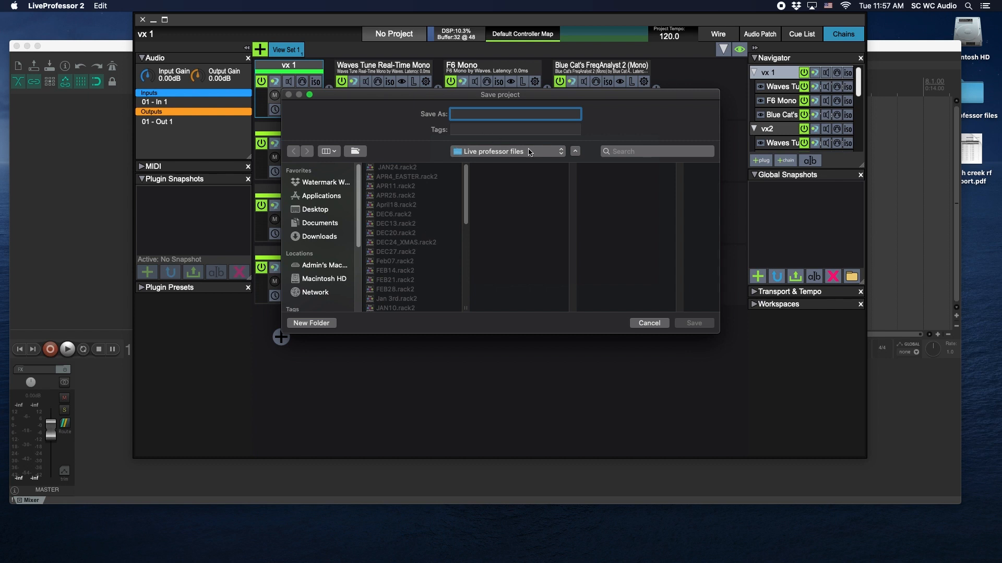
type("test")
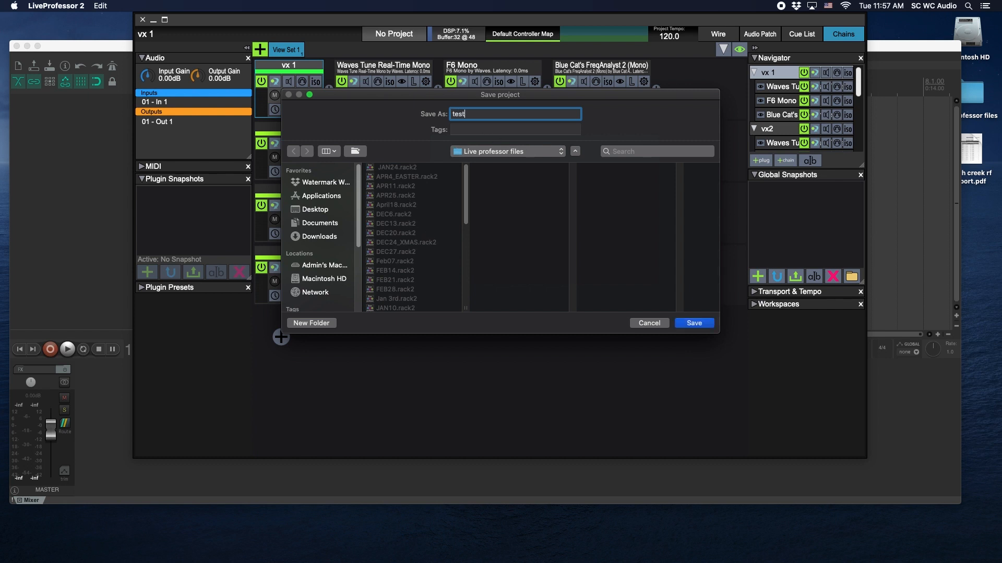
left_click(693, 322)
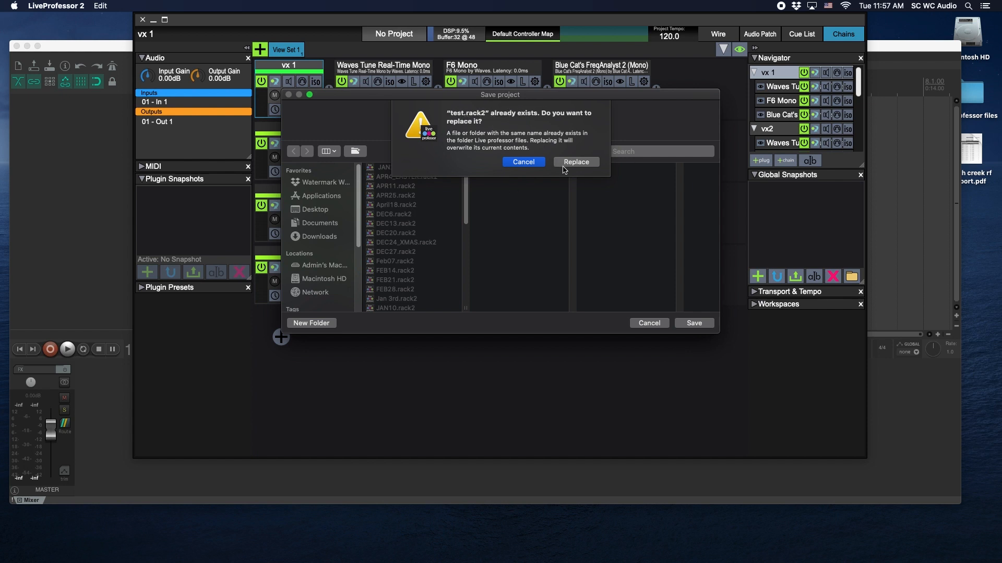
left_click(573, 161)
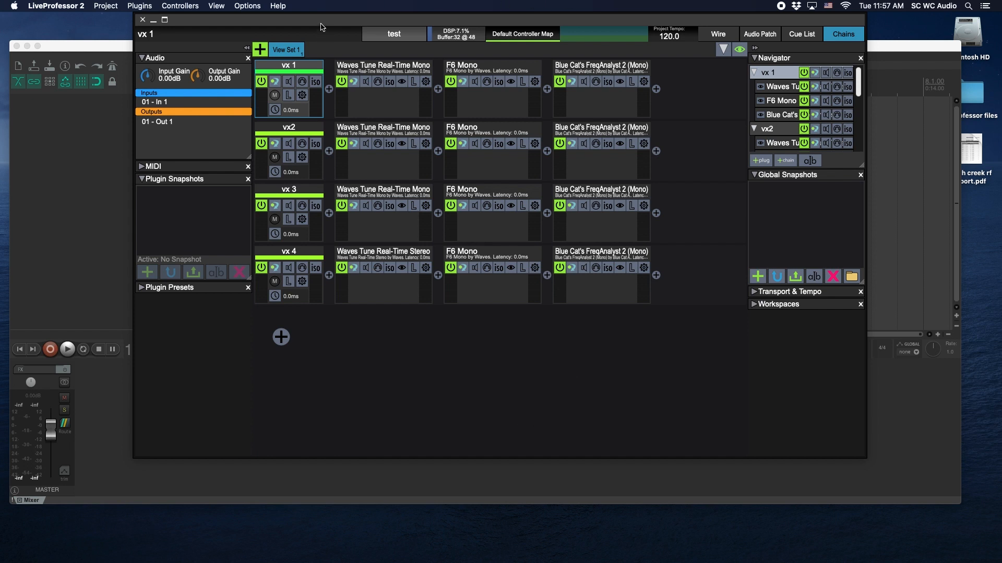
mouse_move(355, 166)
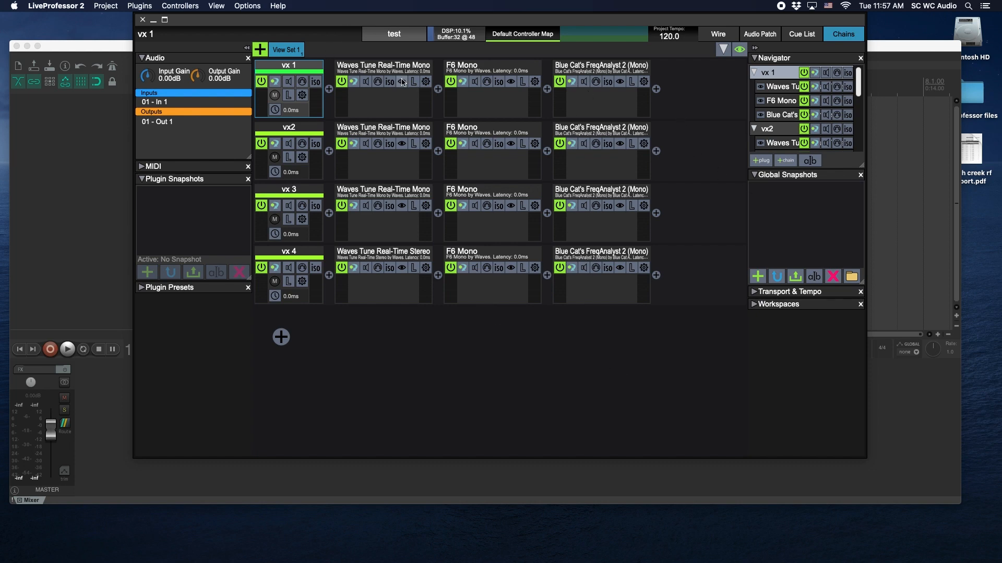
Step: Check the Waves Tune plugin on vx 1 and add a global snapshot named song1
left_click(383, 69)
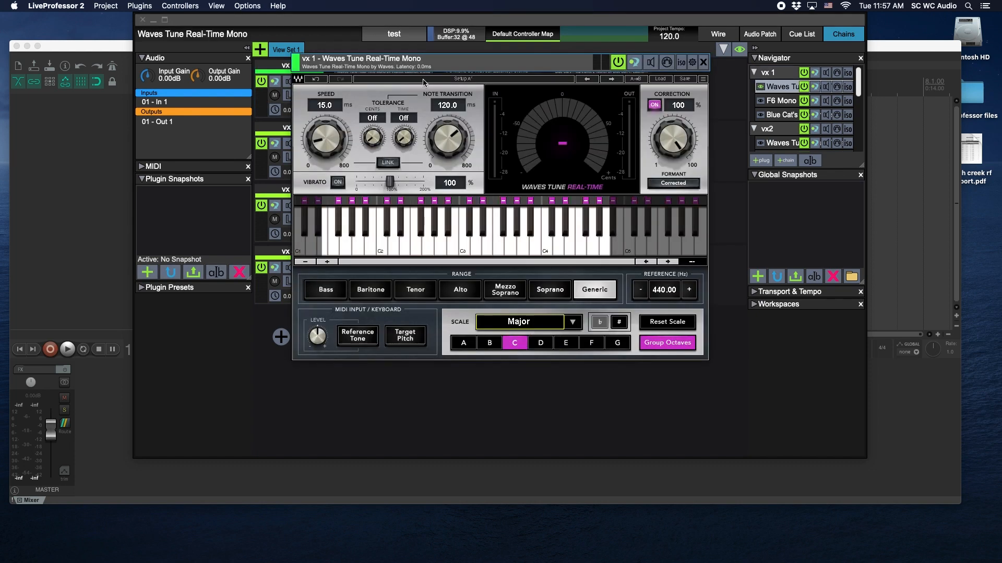
left_click(779, 101)
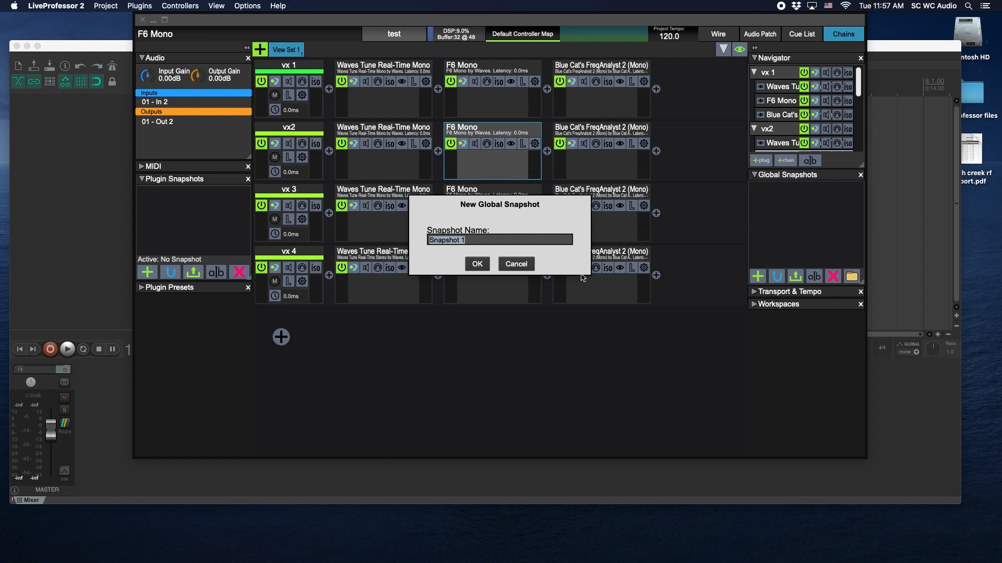
left_click(476, 264)
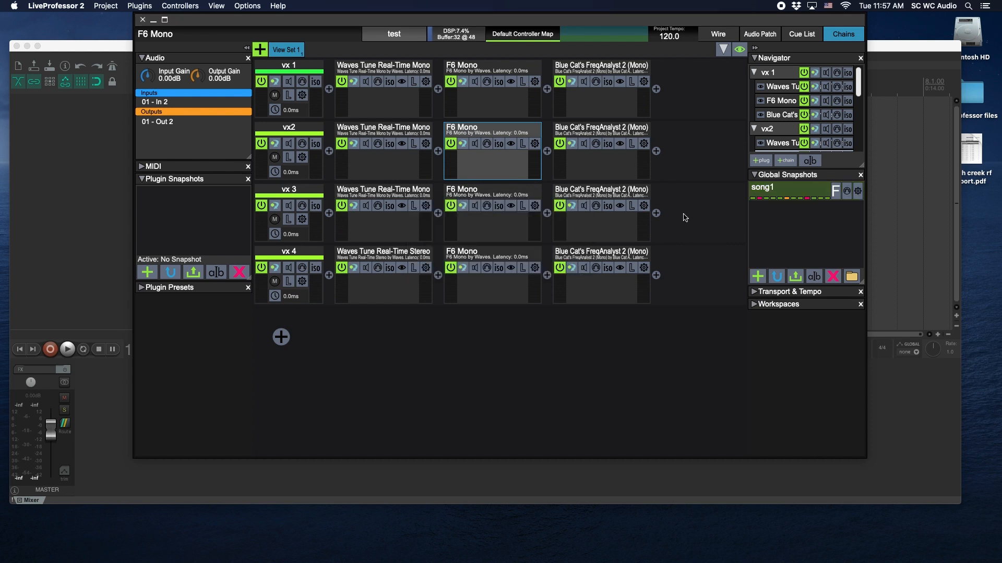
left_click(792, 187)
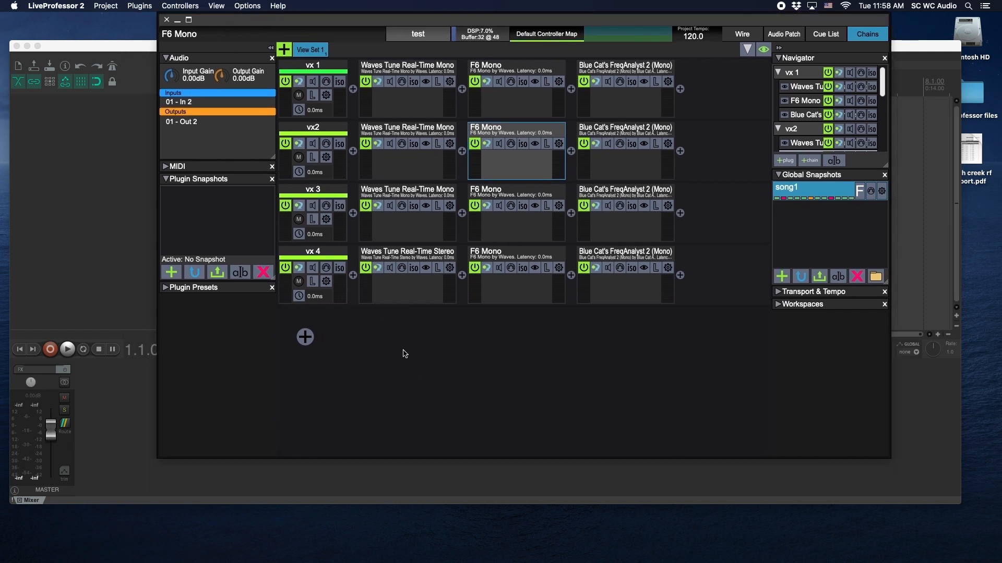
mouse_move(367, 212)
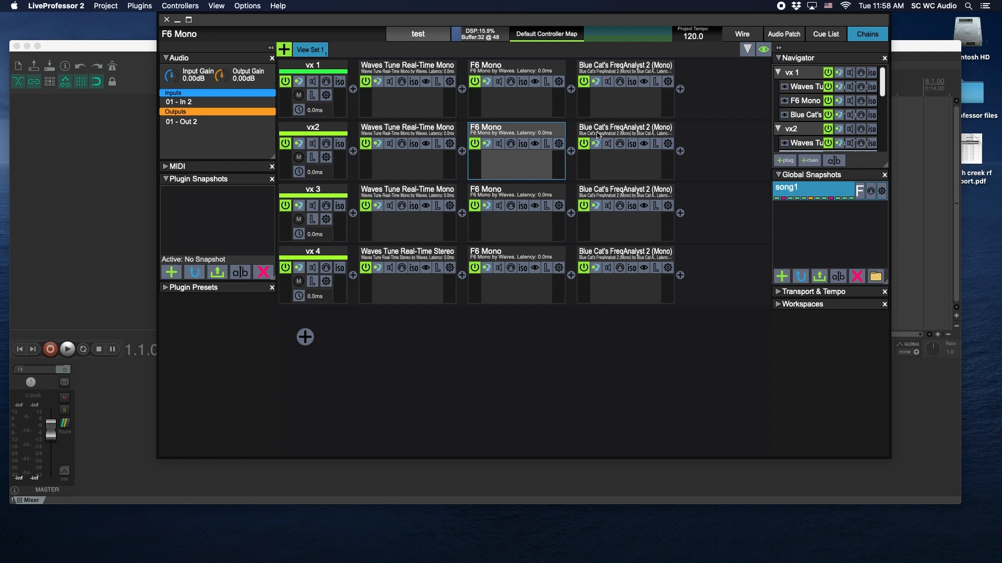
Step: Select the vx 1 and vx2 chains, then move over to REAPER's file commands
left_click(313, 65)
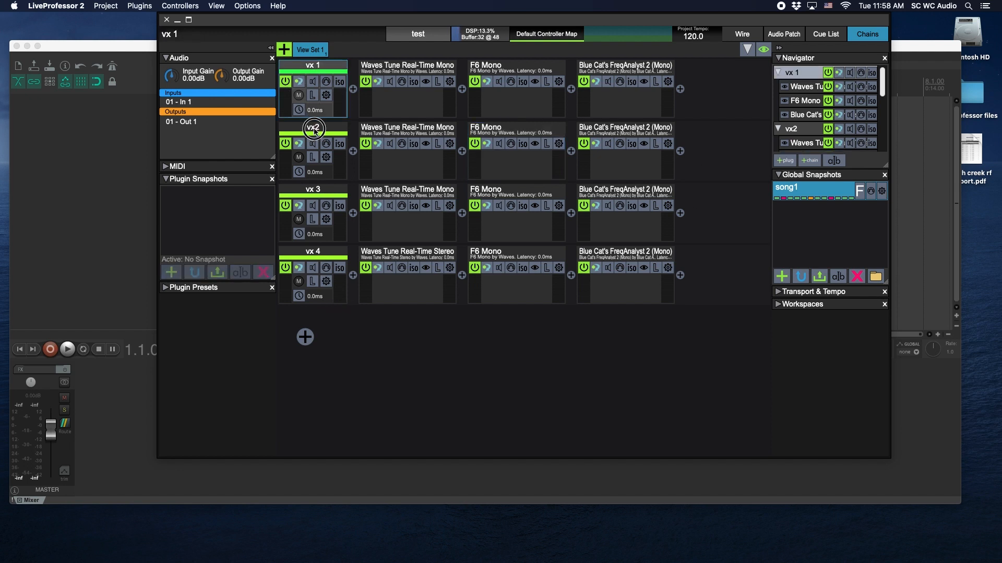
left_click(313, 127)
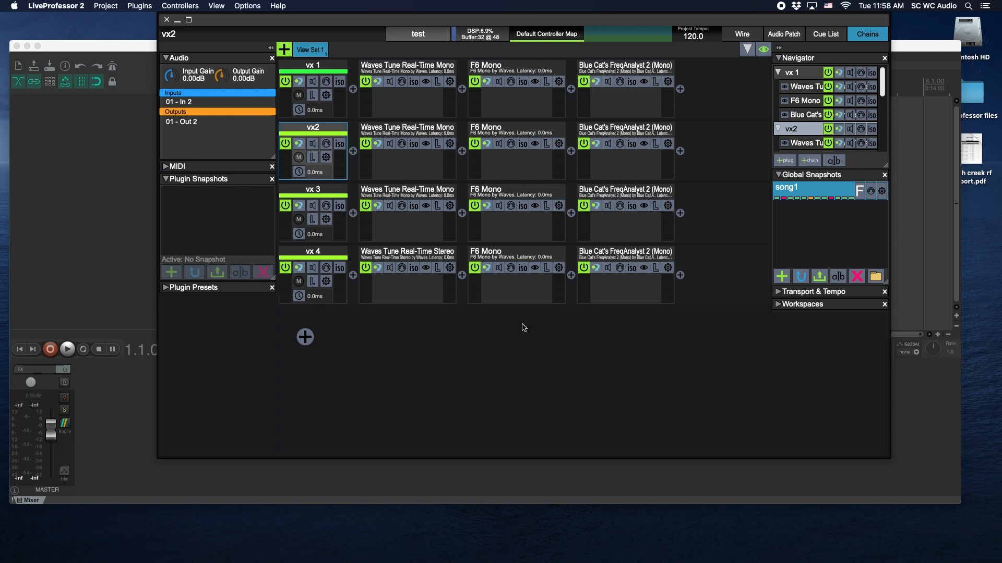
mouse_move(545, 379)
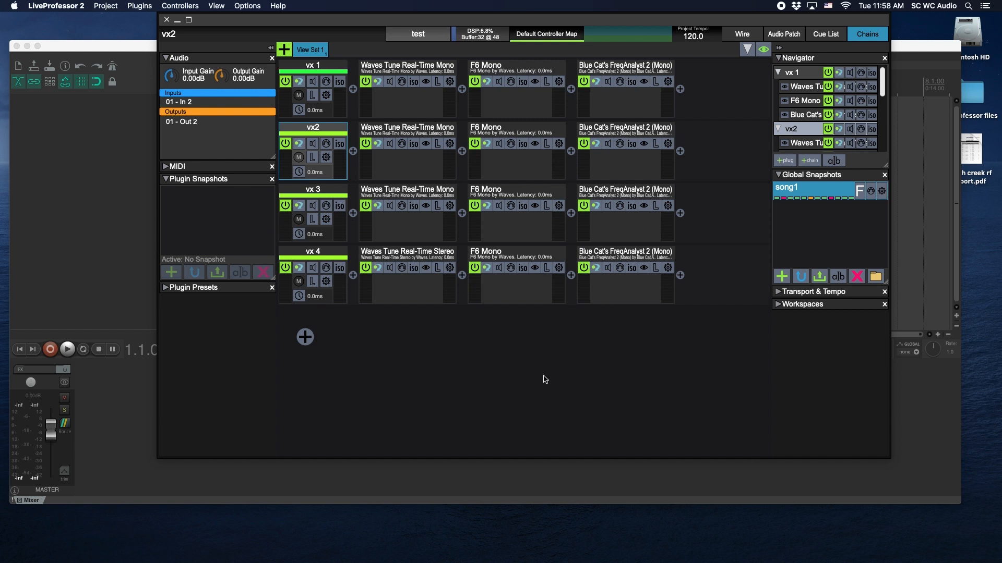
mouse_move(241, 25)
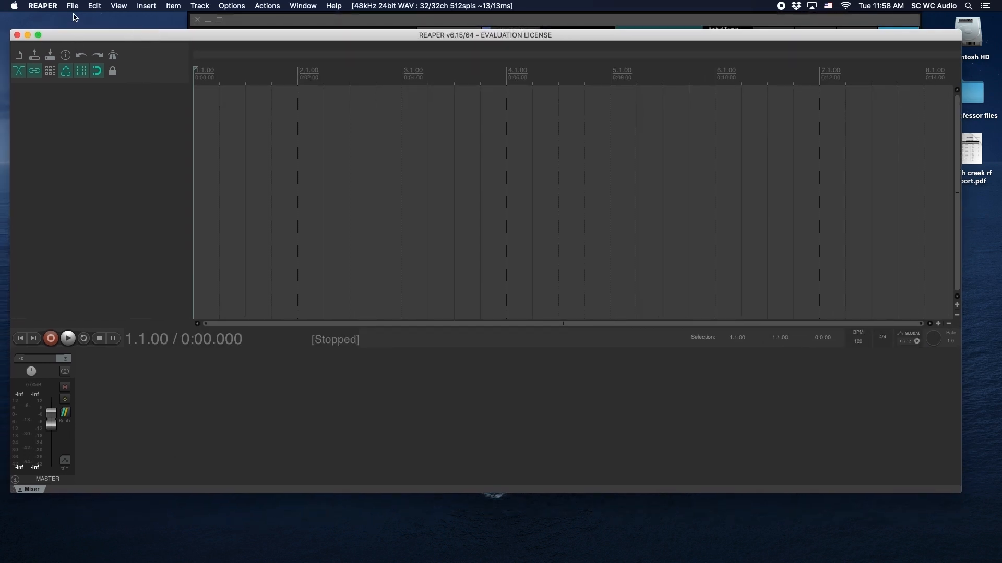
left_click(72, 6)
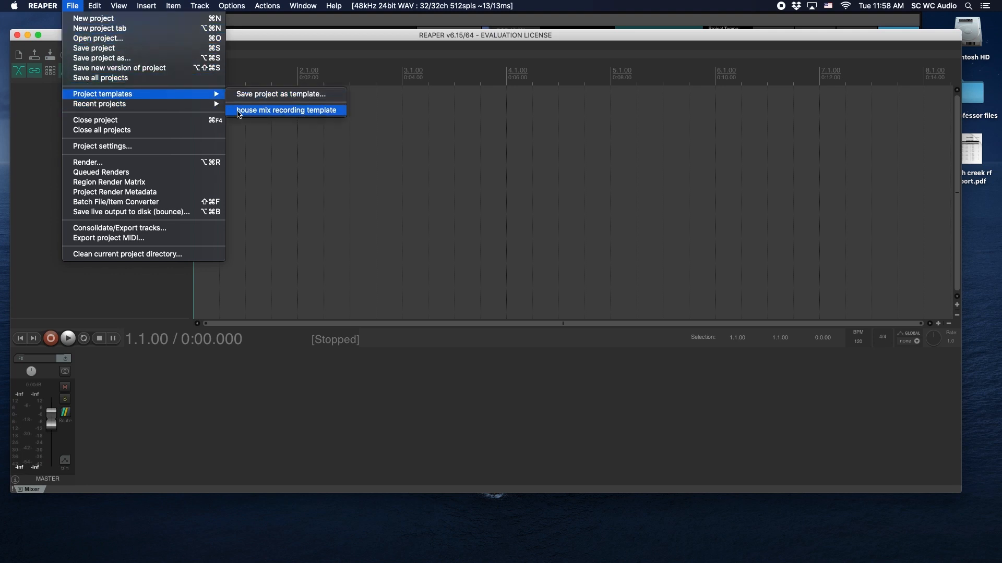
Step: Load the house mix recording template, giving a project with a house mix track
left_click(287, 109)
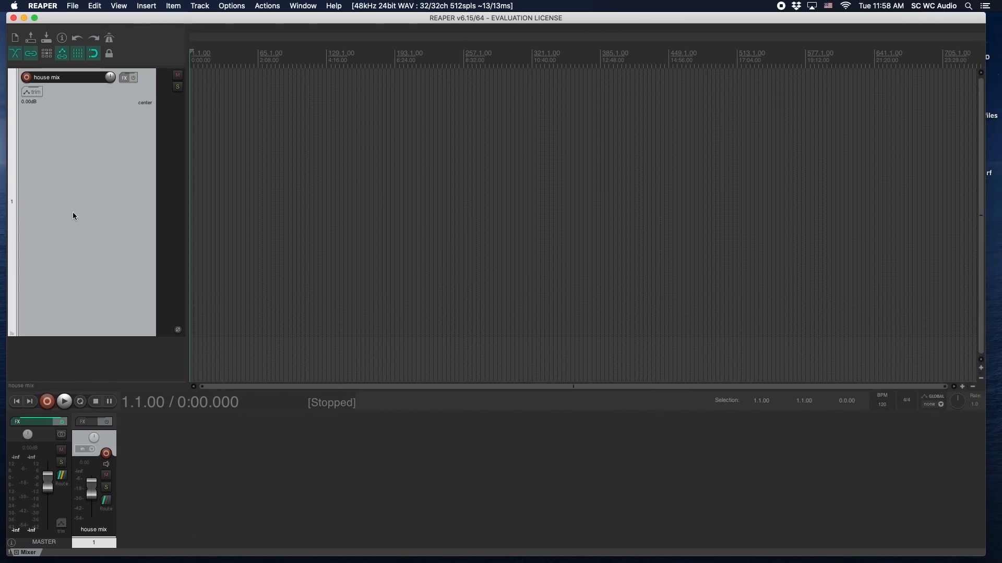
mouse_move(91, 269)
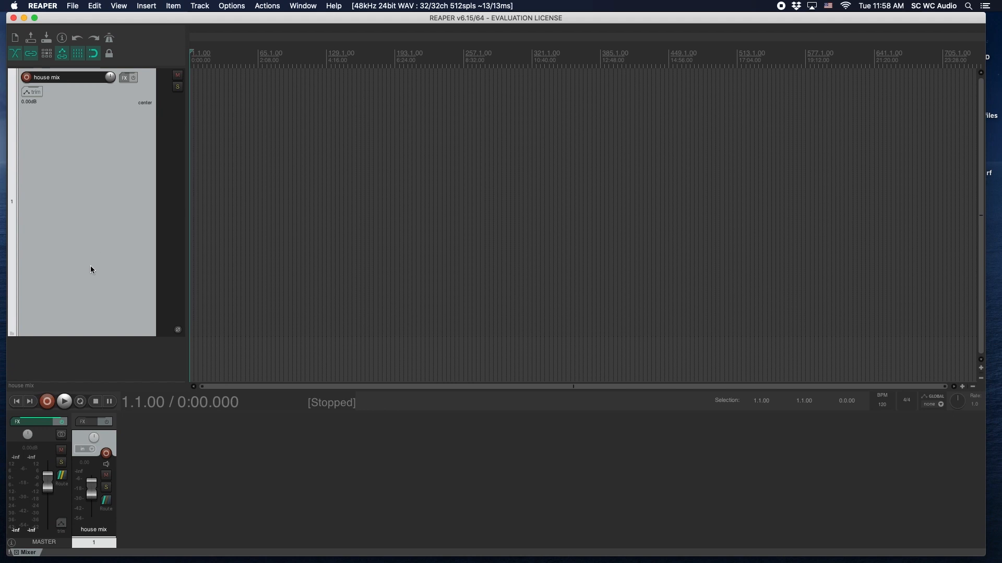
mouse_move(106, 166)
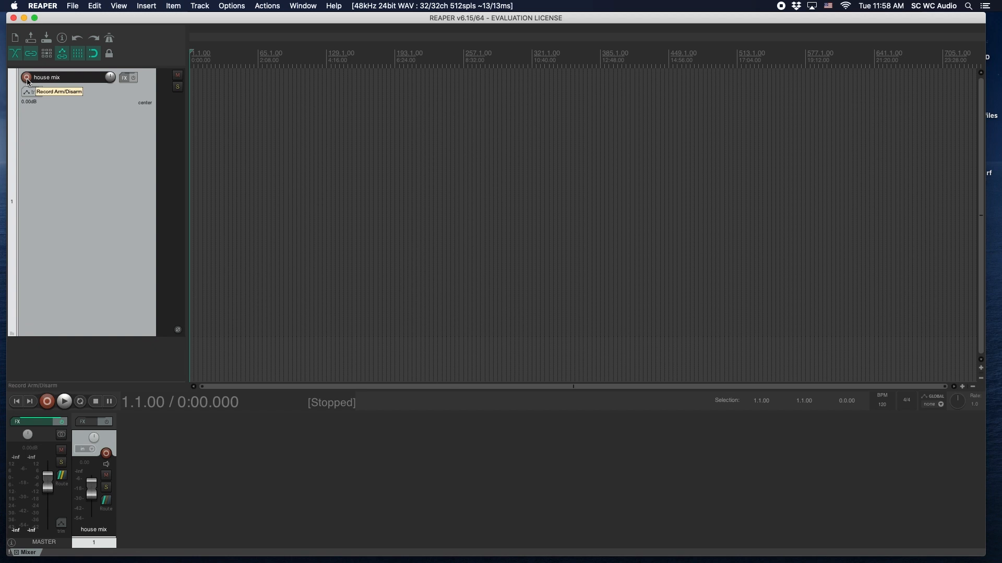
Step: Set the house mix track's recording input to mono In 32 and arm it
left_click(27, 78)
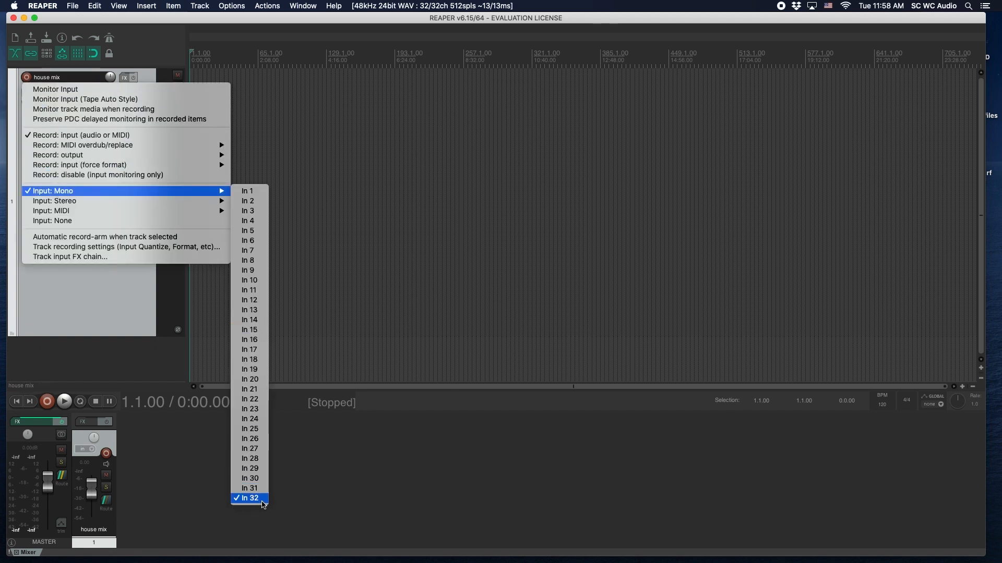
left_click(249, 499)
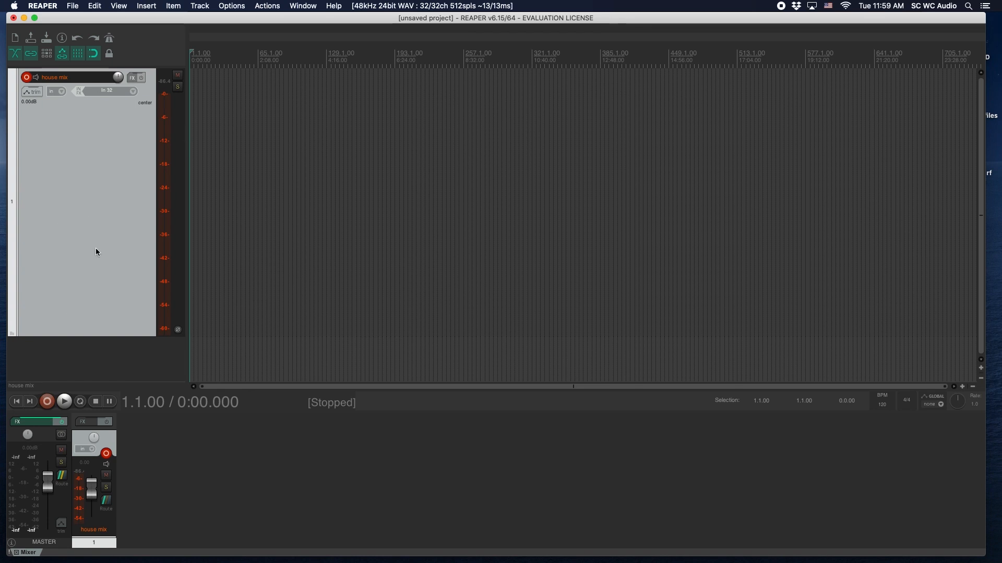
left_click(72, 6)
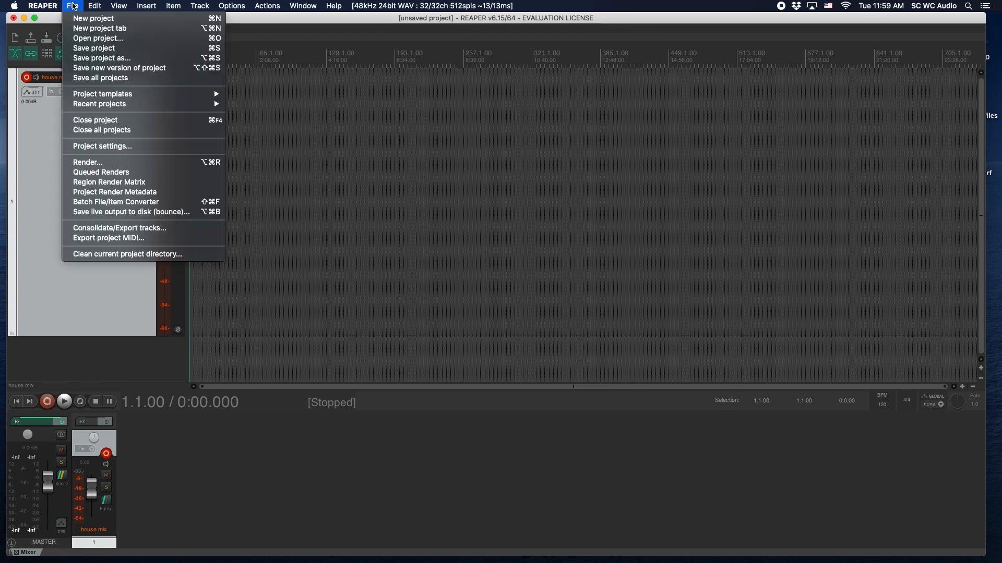
mouse_move(93, 48)
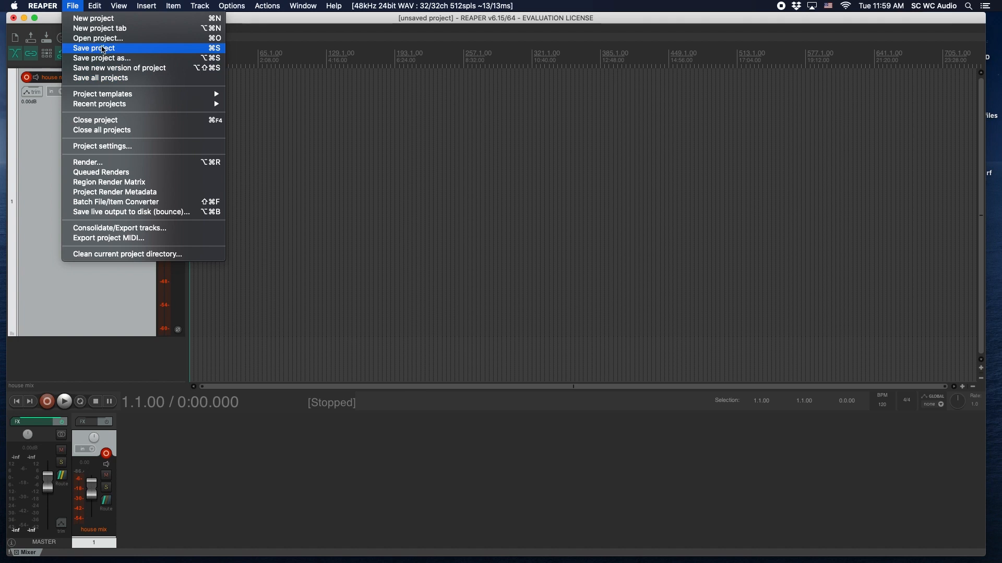
left_click(93, 48)
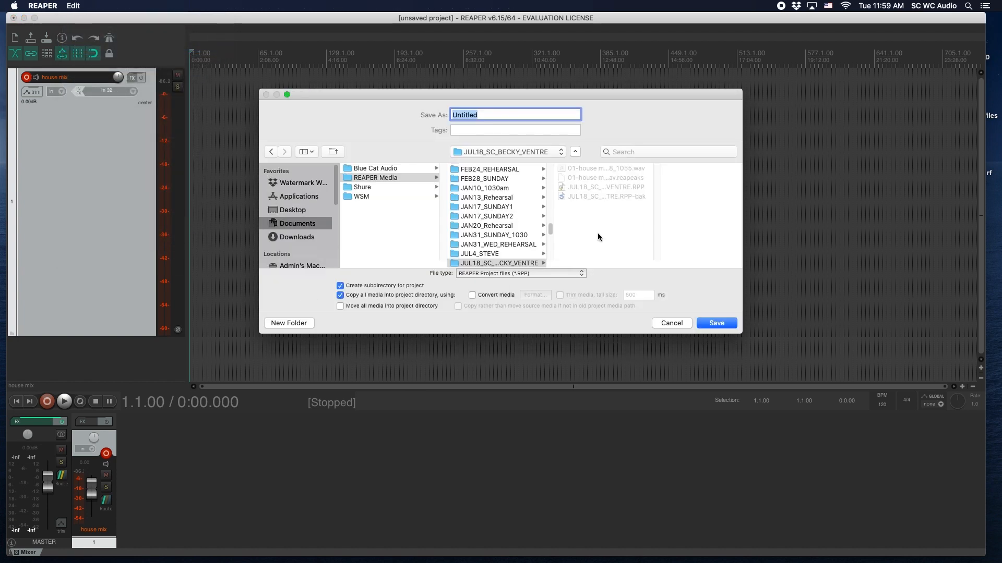
mouse_move(656, 326)
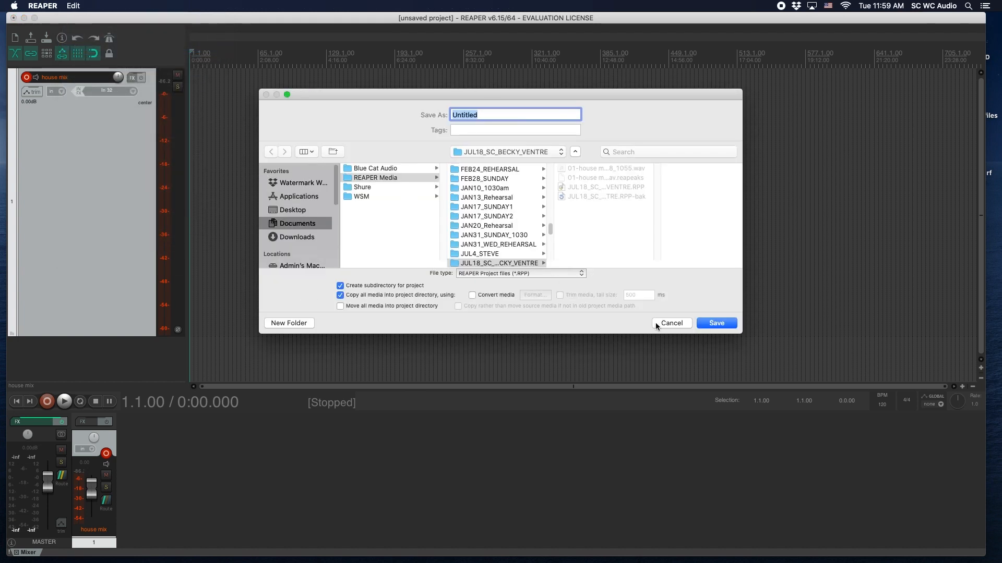
left_click(671, 324)
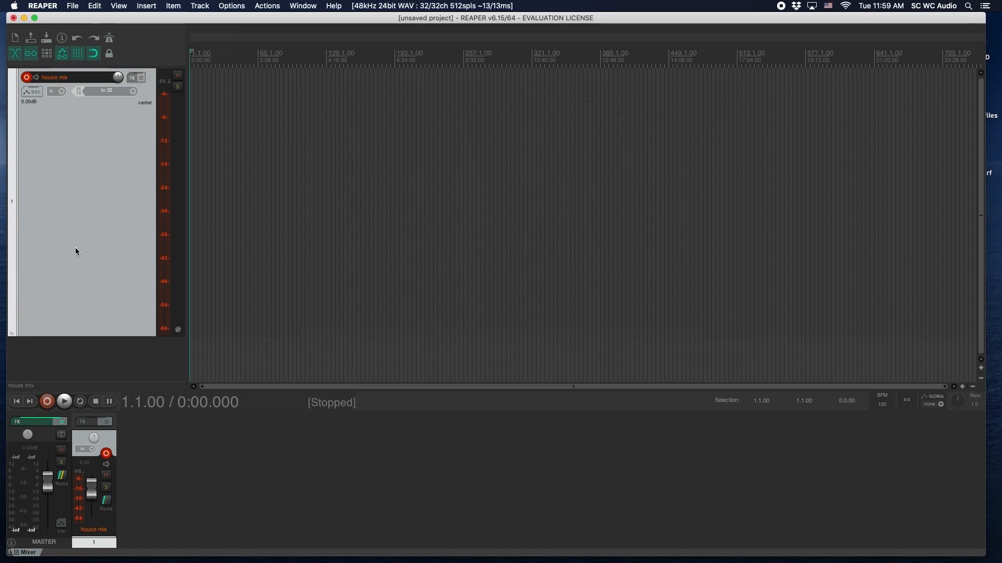
mouse_move(134, 29)
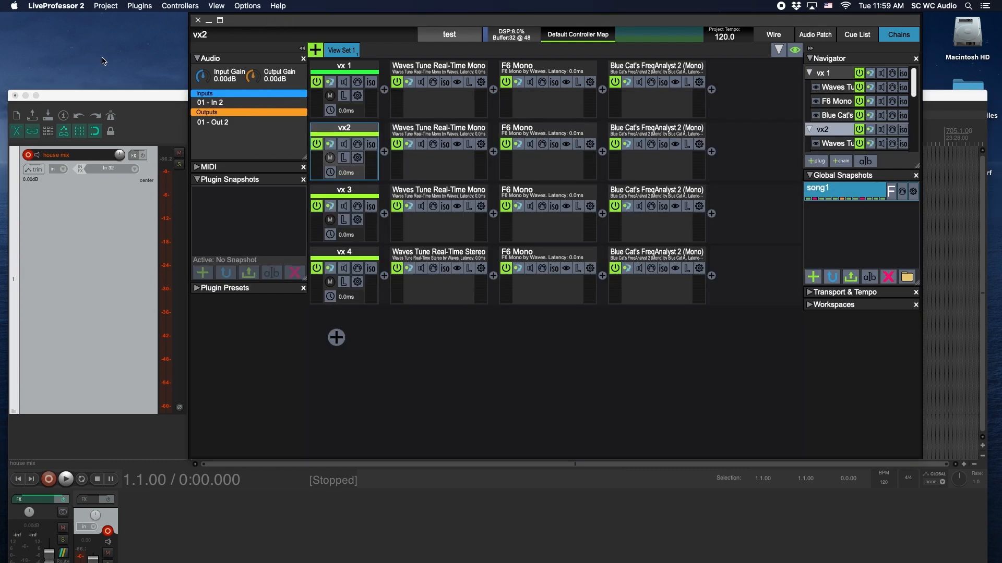
mouse_move(135, 105)
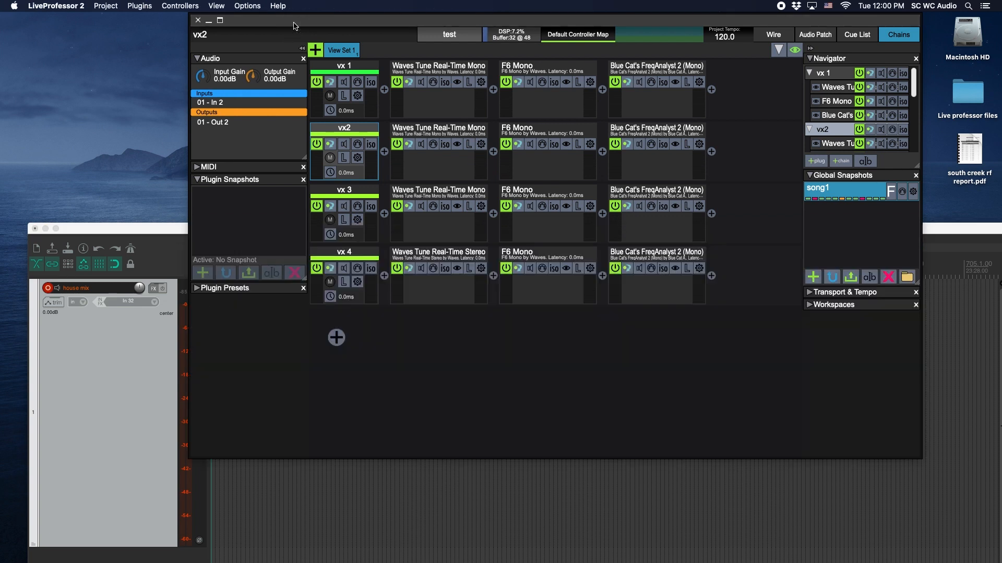
Step: Visit the audio and MIDI settings, then show chain vx 4's routing from input 4 to output 4
left_click(246, 7)
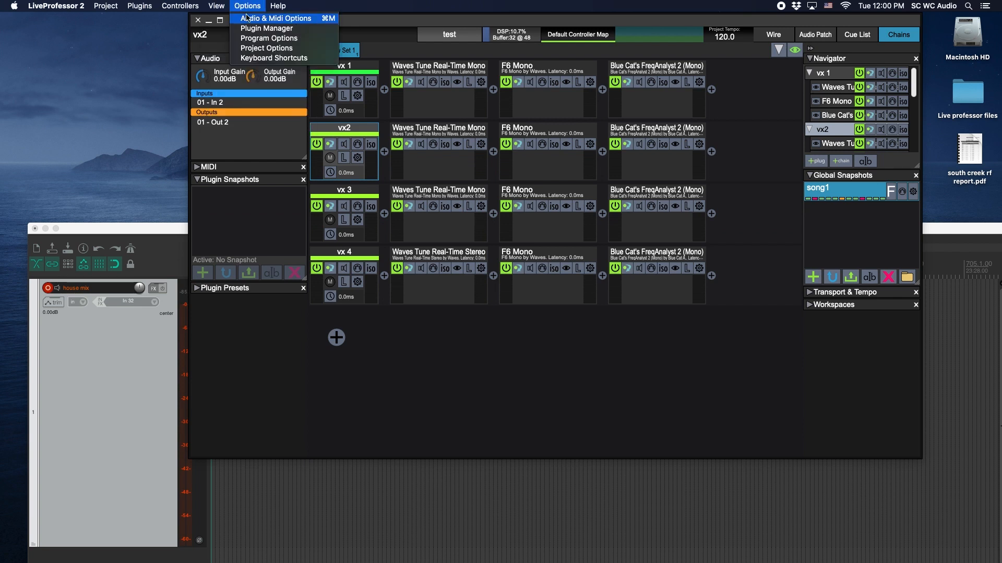
left_click(275, 17)
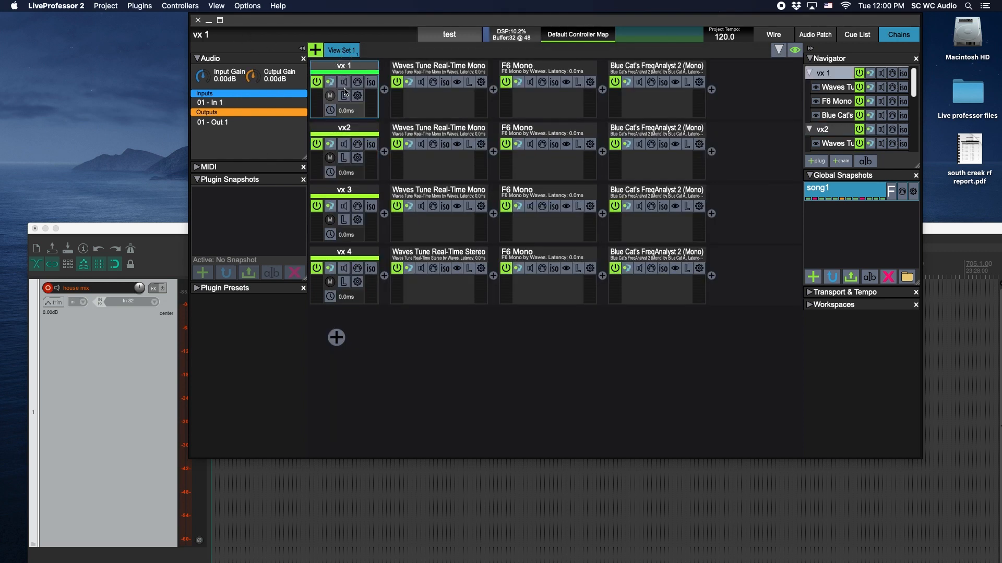
left_click(343, 252)
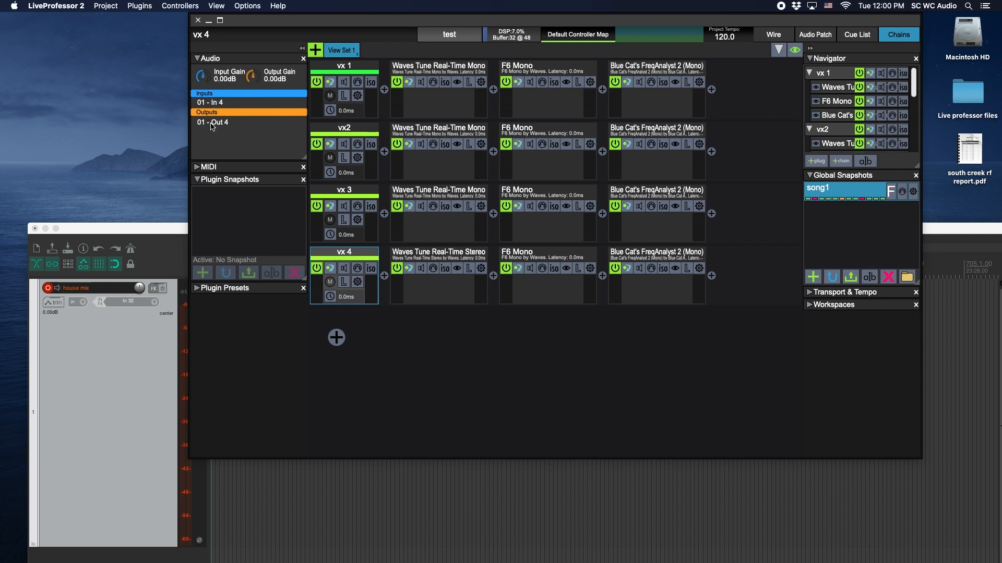
mouse_move(154, 233)
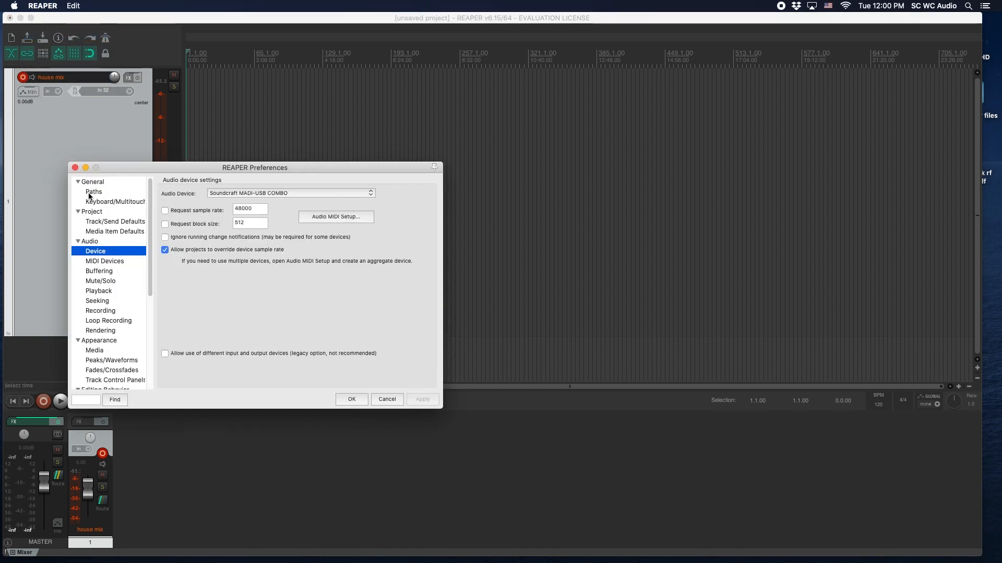
mouse_move(220, 197)
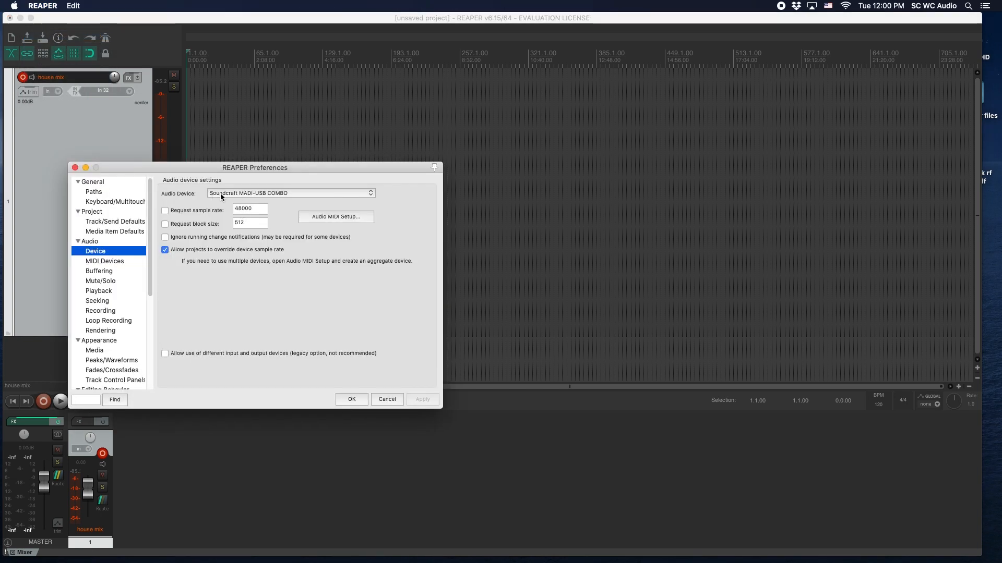
mouse_move(204, 297)
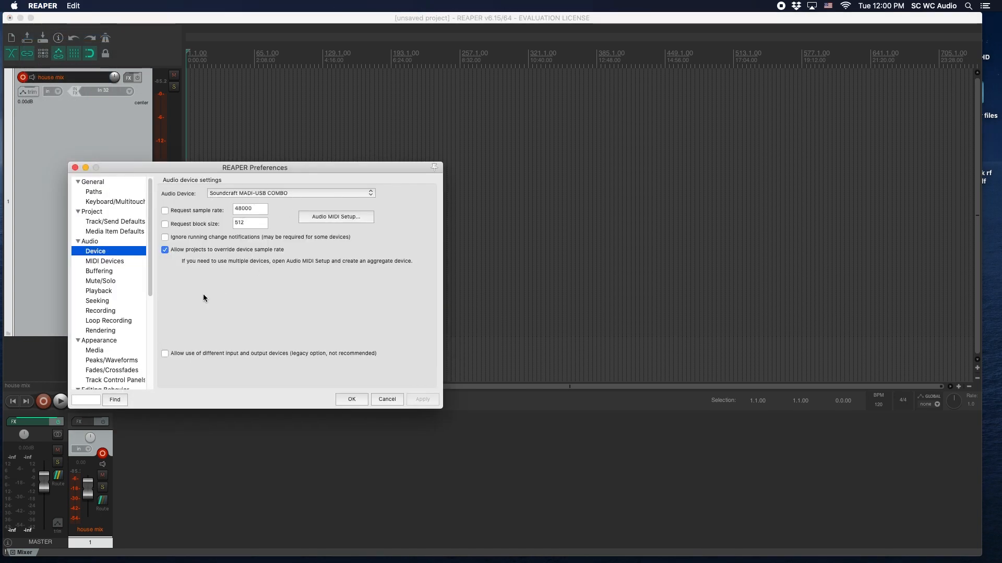
Step: Confirm the Soundcraft MADI-USB COMBO device and close REAPER's preferences
left_click(351, 400)
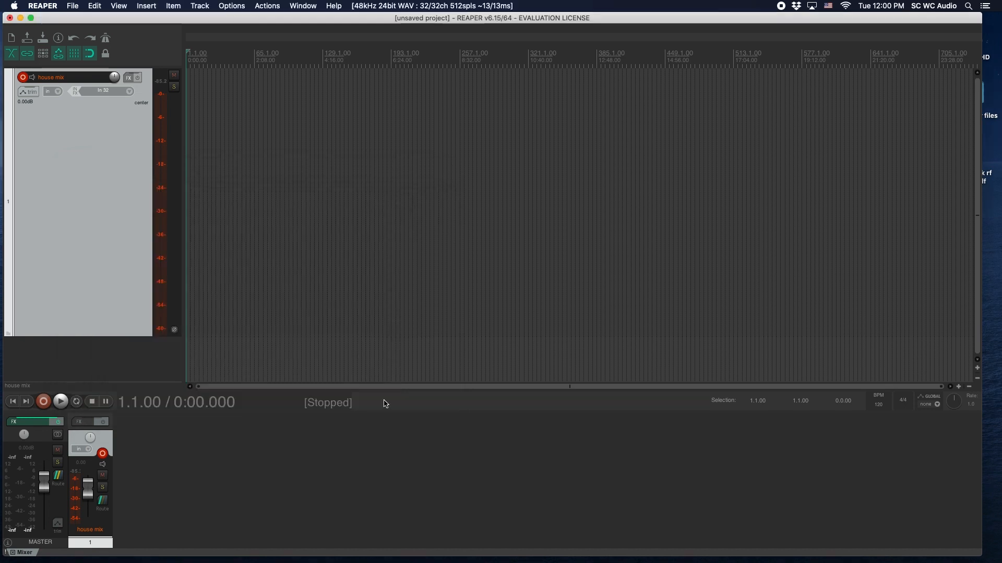
mouse_move(72, 162)
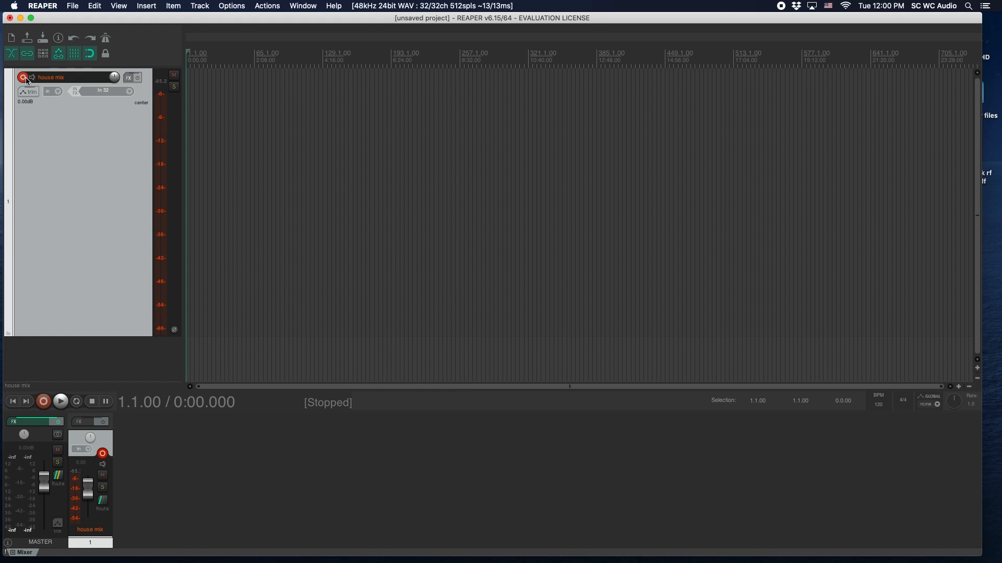
left_click(23, 78)
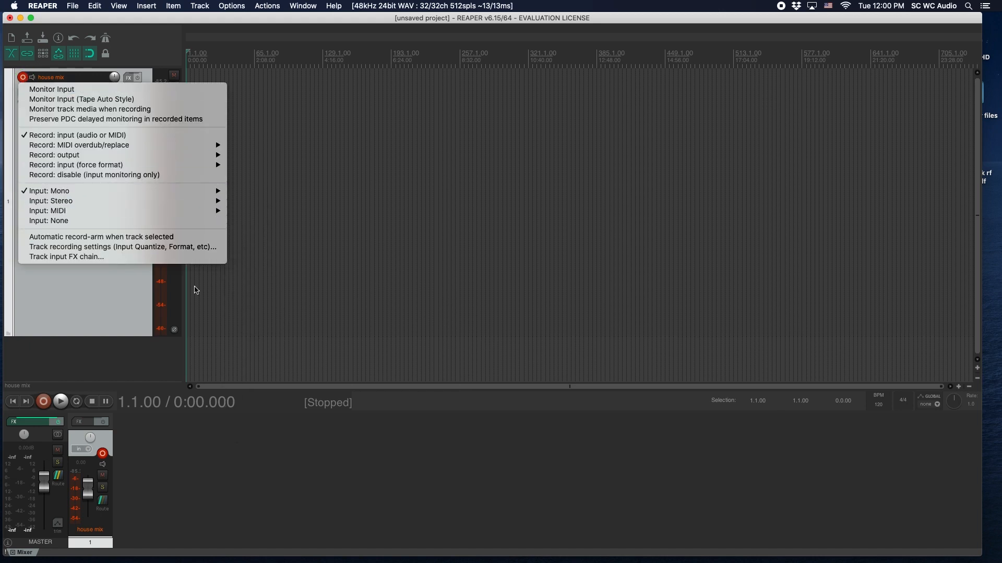
mouse_move(49, 189)
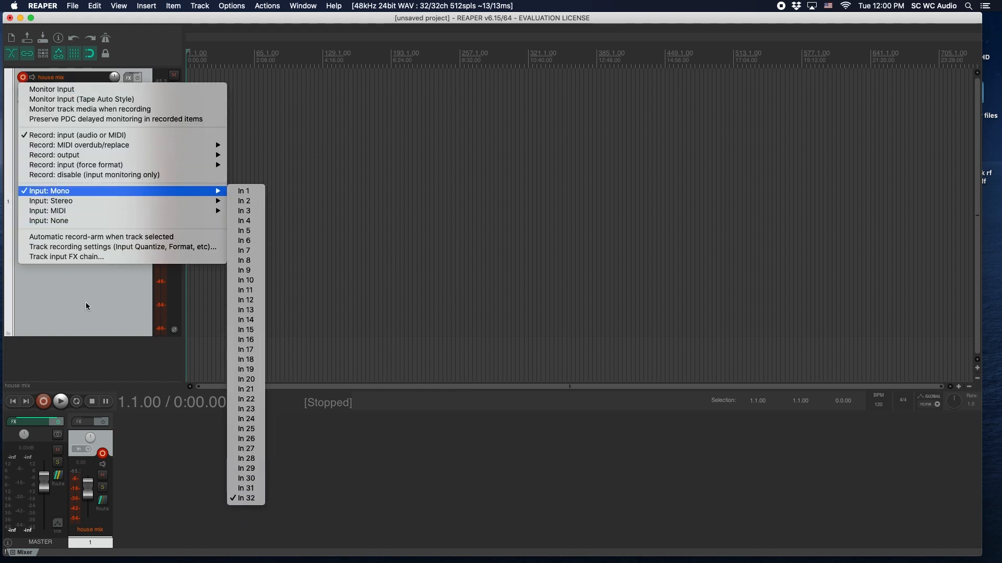
left_click(245, 498)
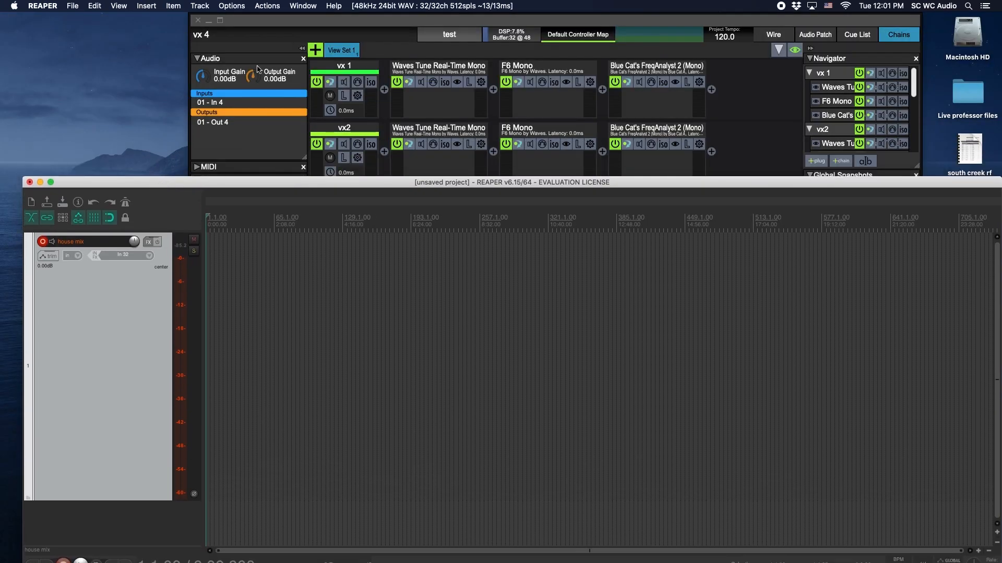
mouse_move(132, 78)
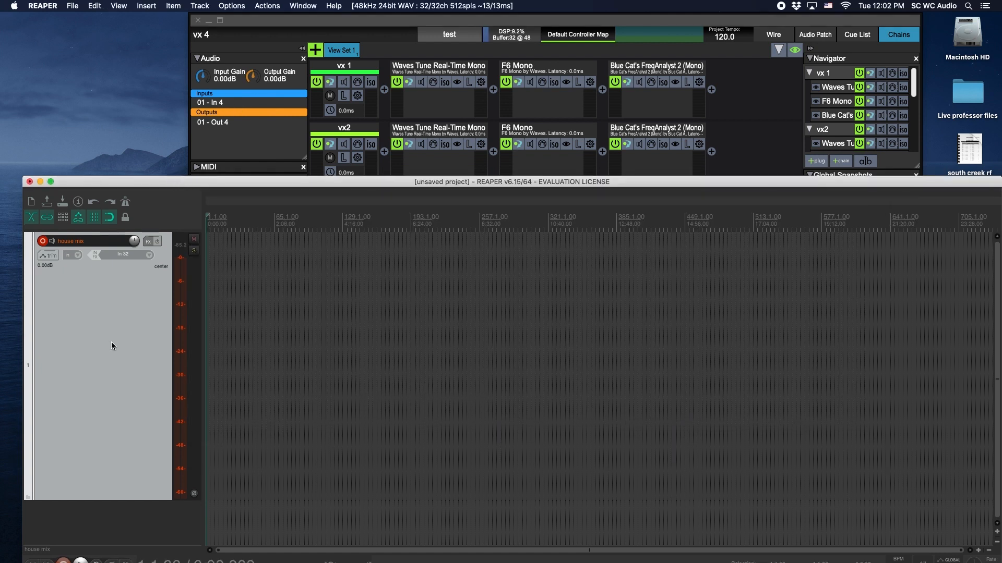
mouse_move(118, 350)
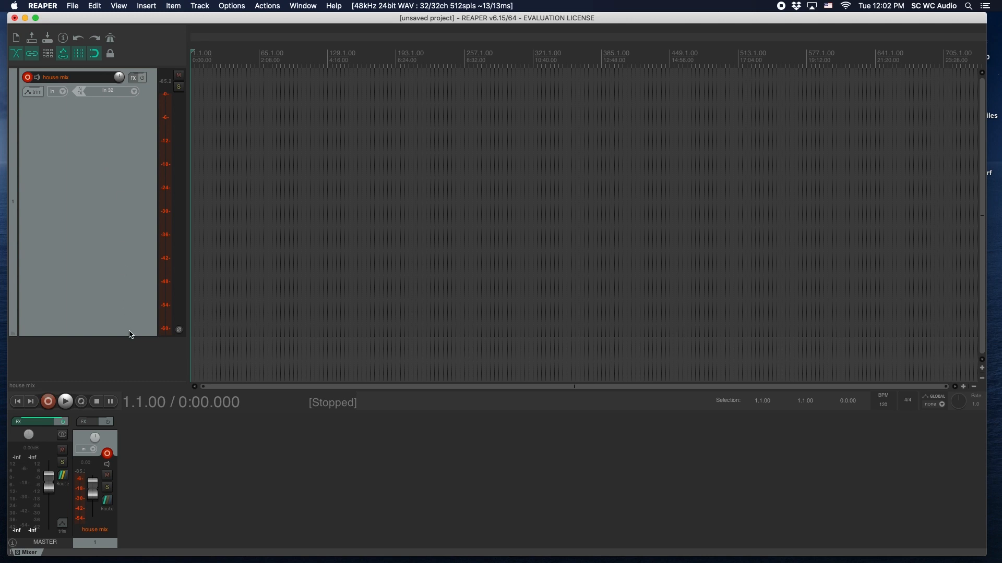
mouse_move(143, 342)
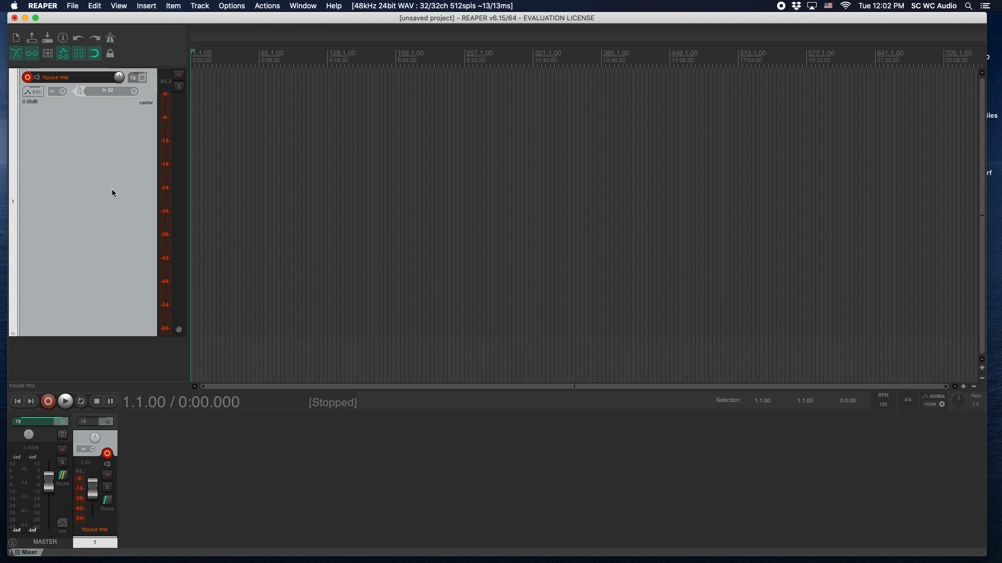
mouse_move(99, 246)
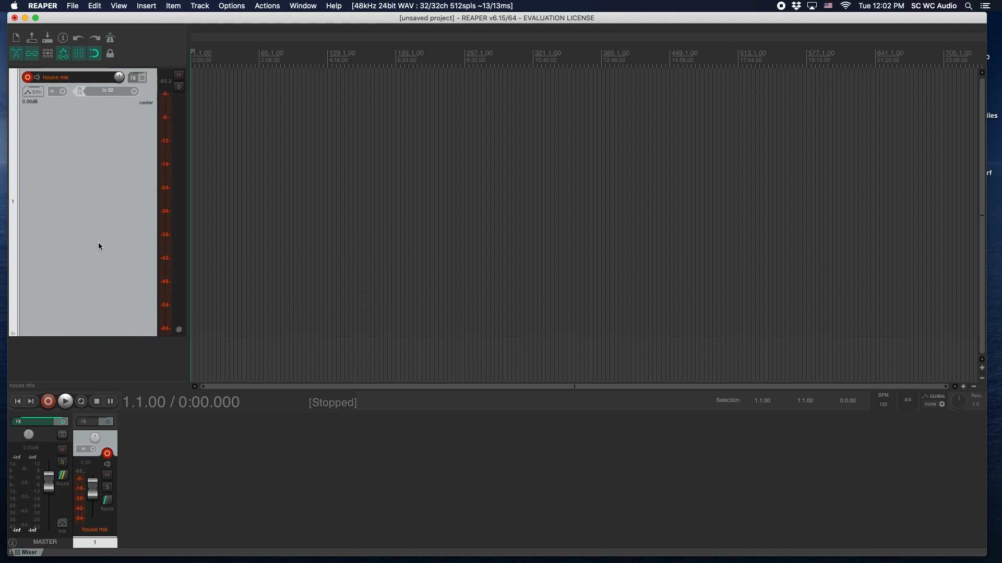
mouse_move(86, 231)
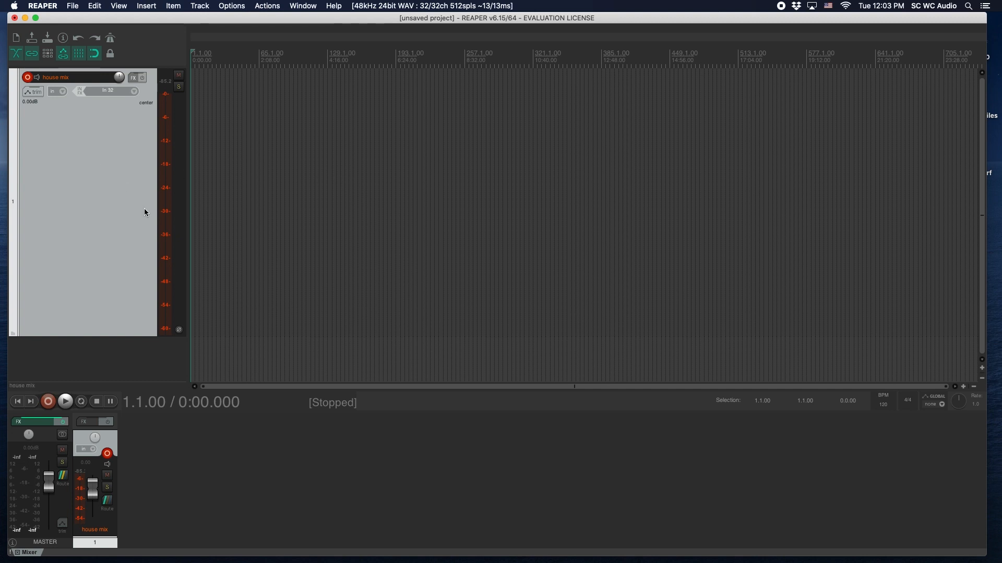
mouse_move(135, 212)
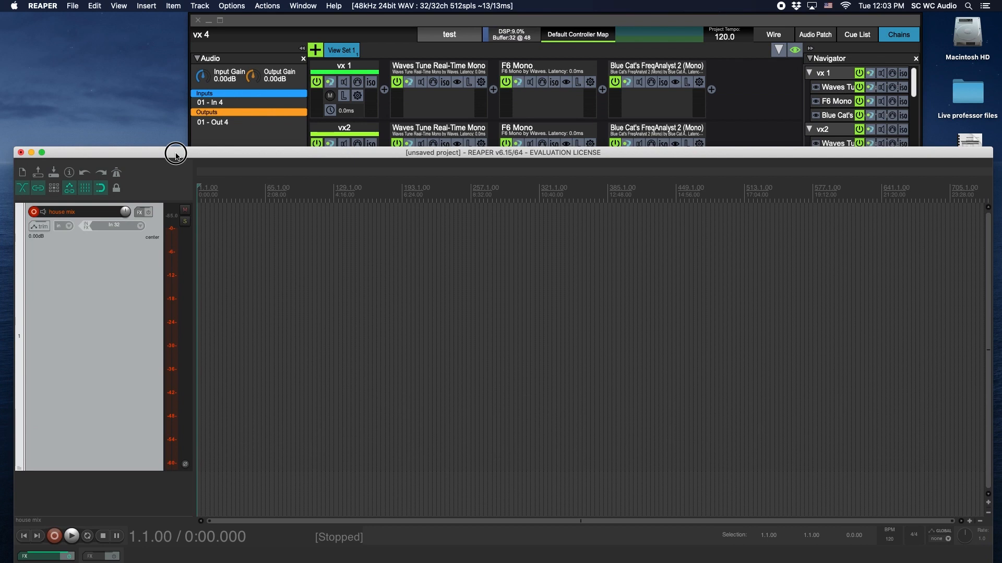
mouse_move(163, 184)
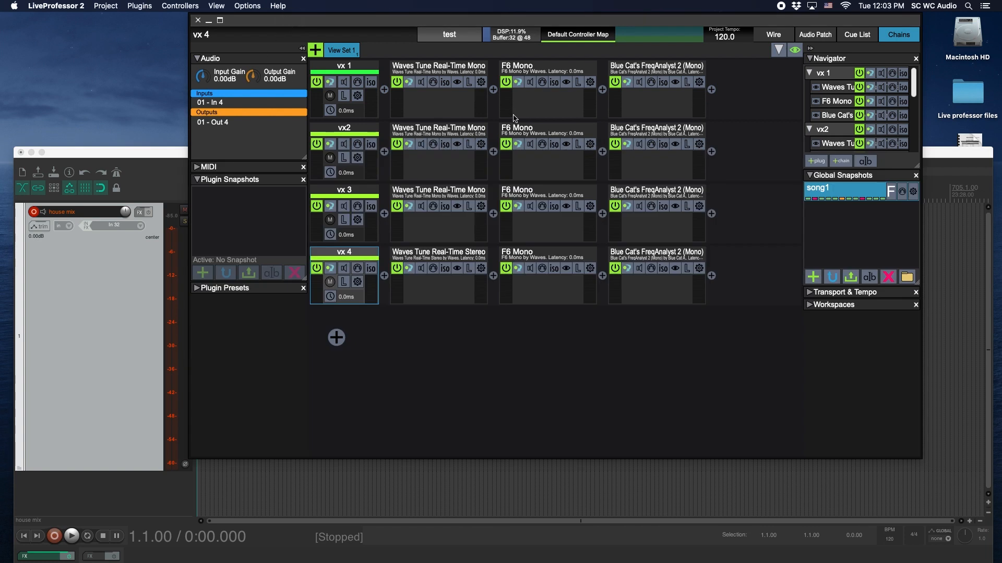
mouse_move(132, 161)
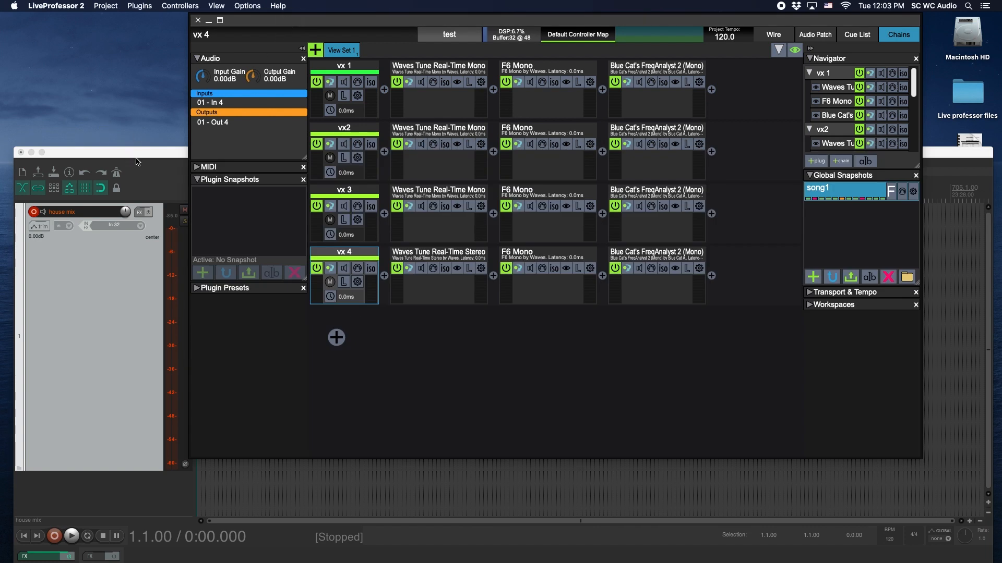
Step: Select chain vx 1 to show its routing from input 1 to output 1
left_click(344, 64)
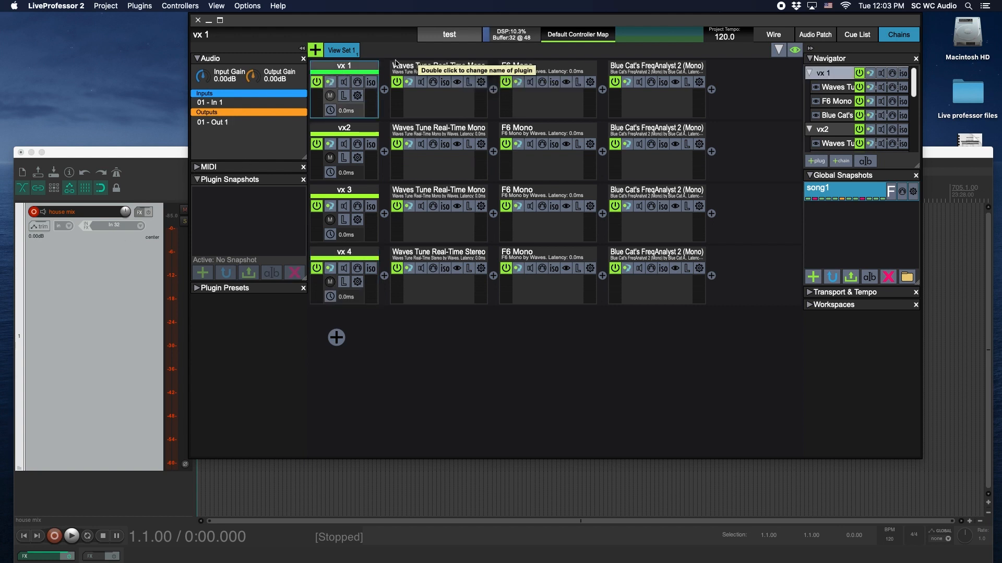
mouse_move(152, 152)
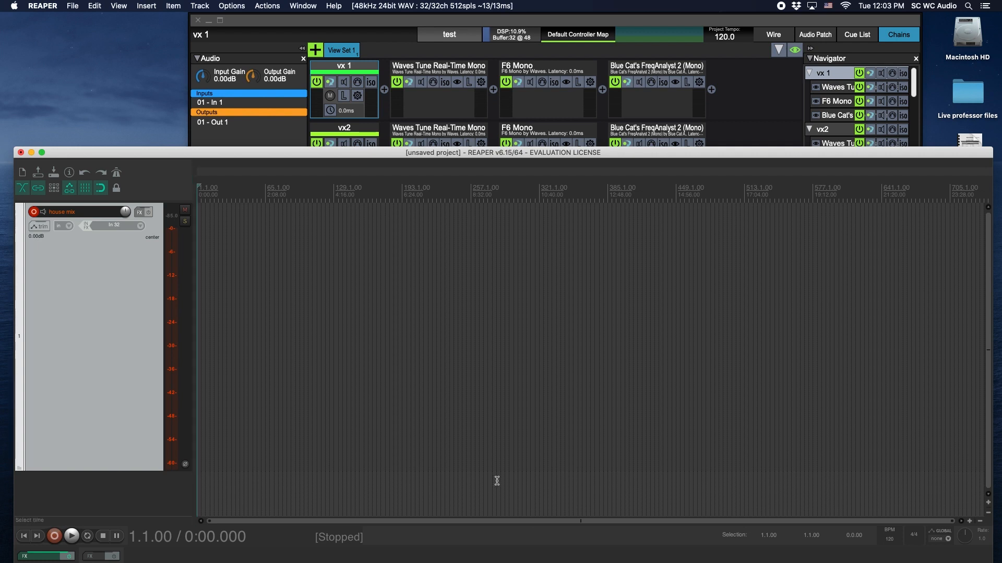
mouse_move(518, 311)
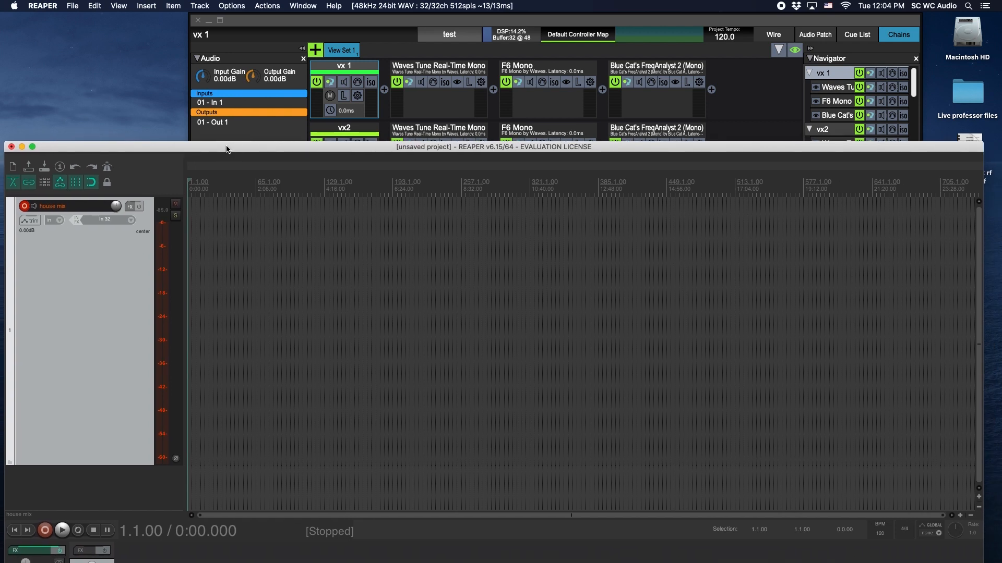
mouse_move(144, 117)
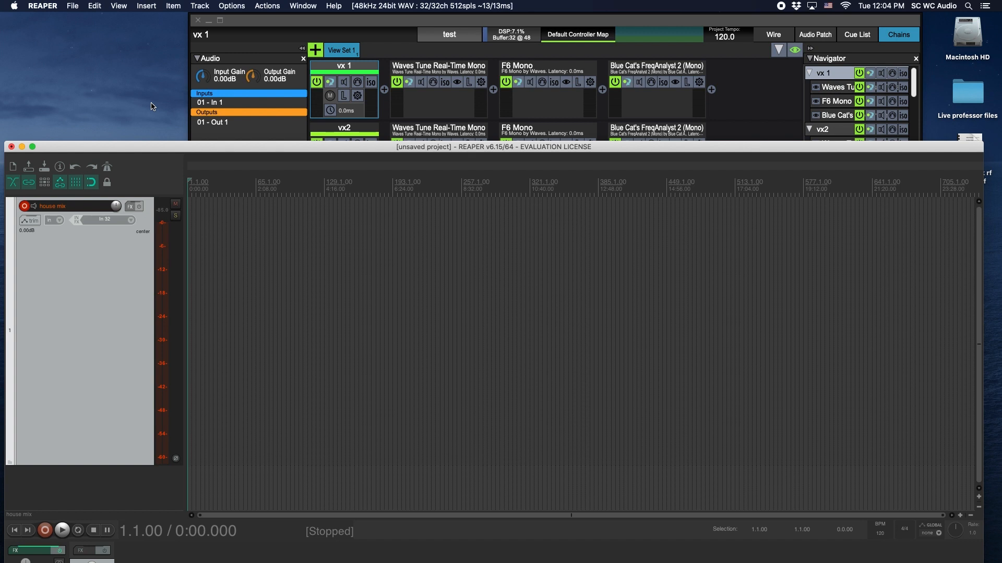
mouse_move(169, 154)
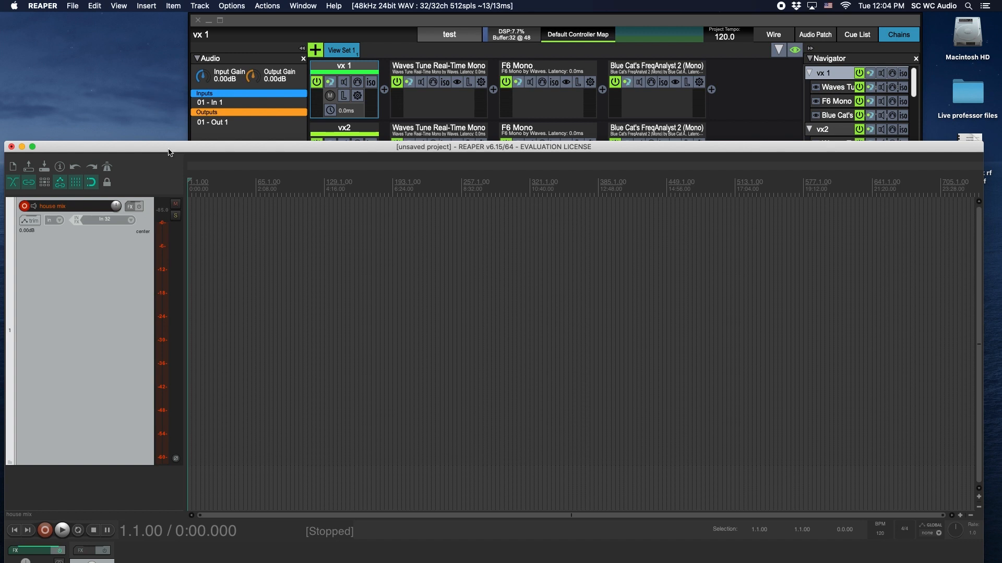
mouse_move(159, 88)
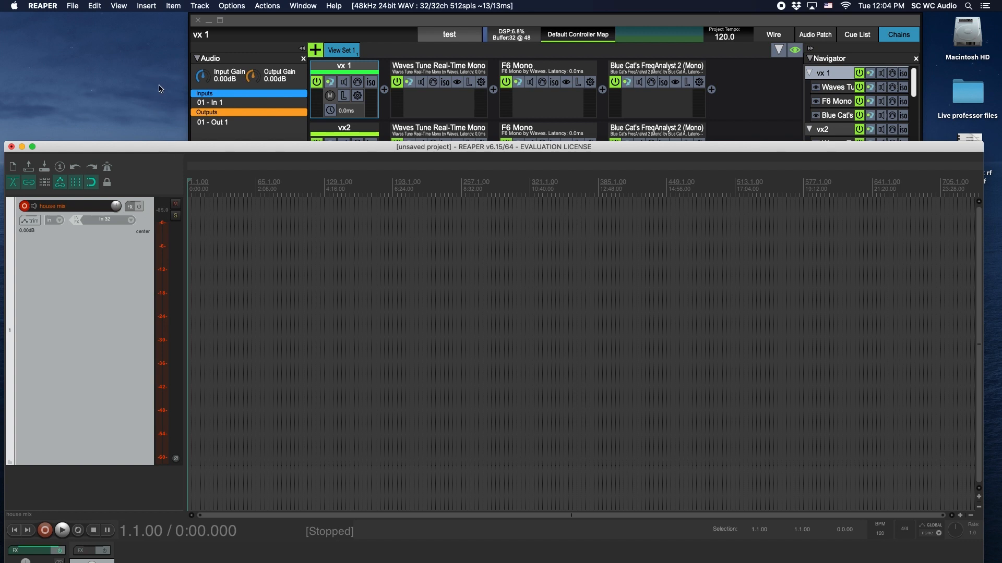